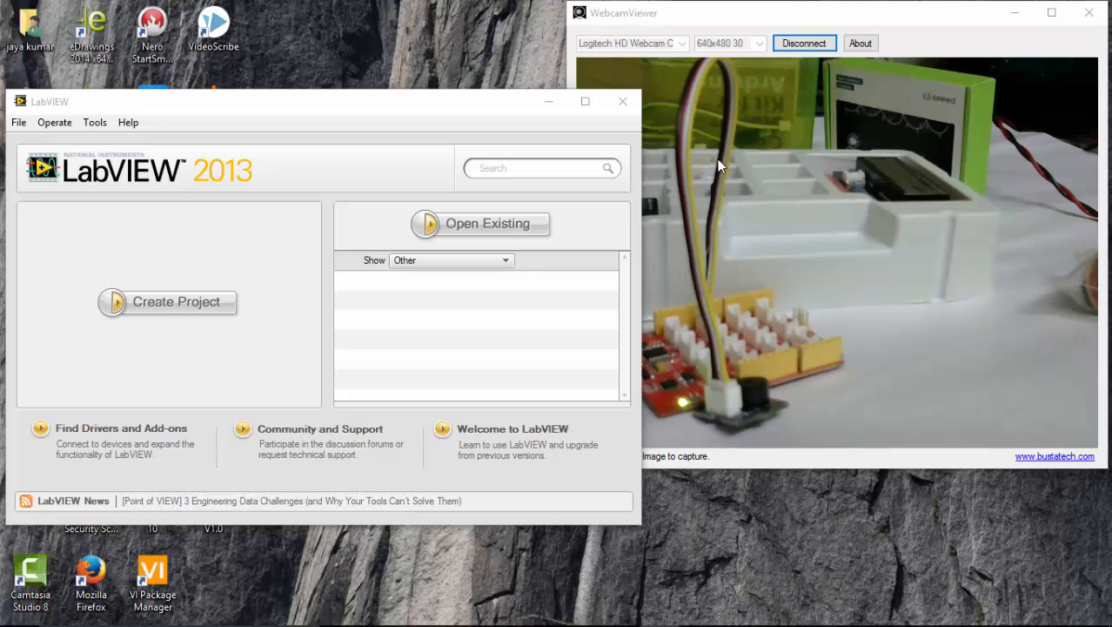
pyautogui.moveTo(740, 366)
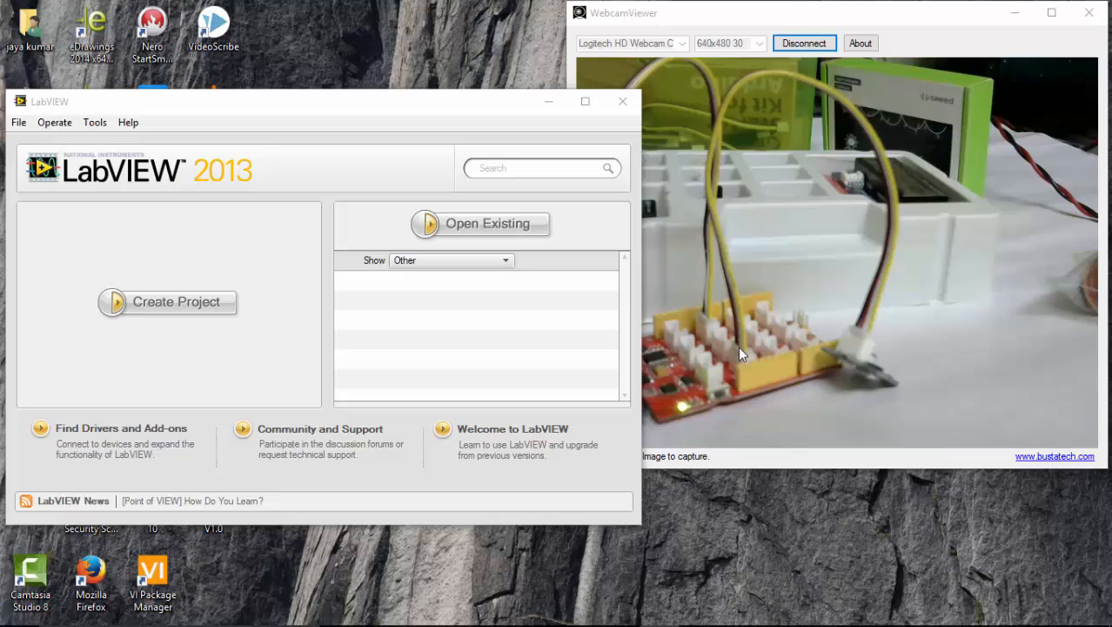
pyautogui.moveTo(413, 115)
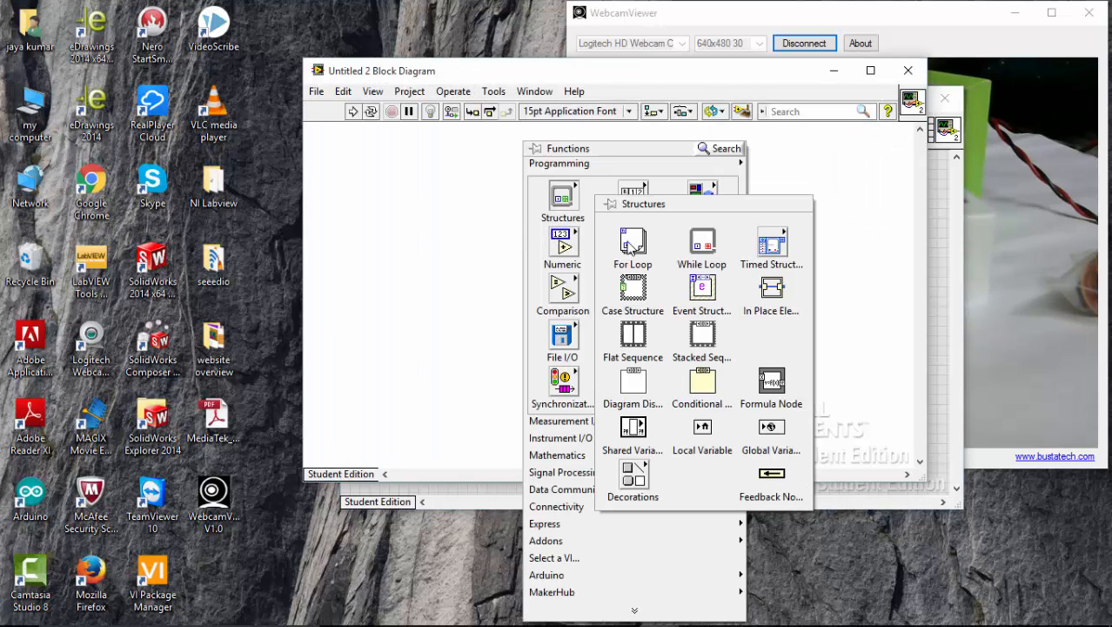
# - Draw a While Loop and place LINX Initialize, Close, Analog Read and Set Duty Cycle nodes
pyautogui.click(419, 178)
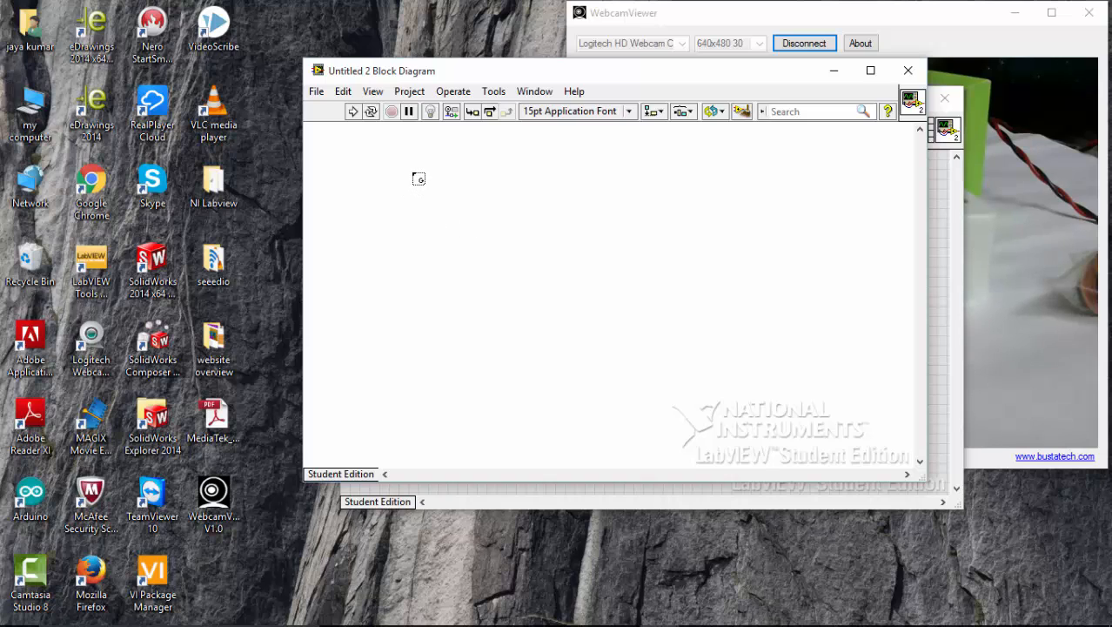
pyautogui.moveTo(419, 179); pyautogui.dragTo(786, 354)
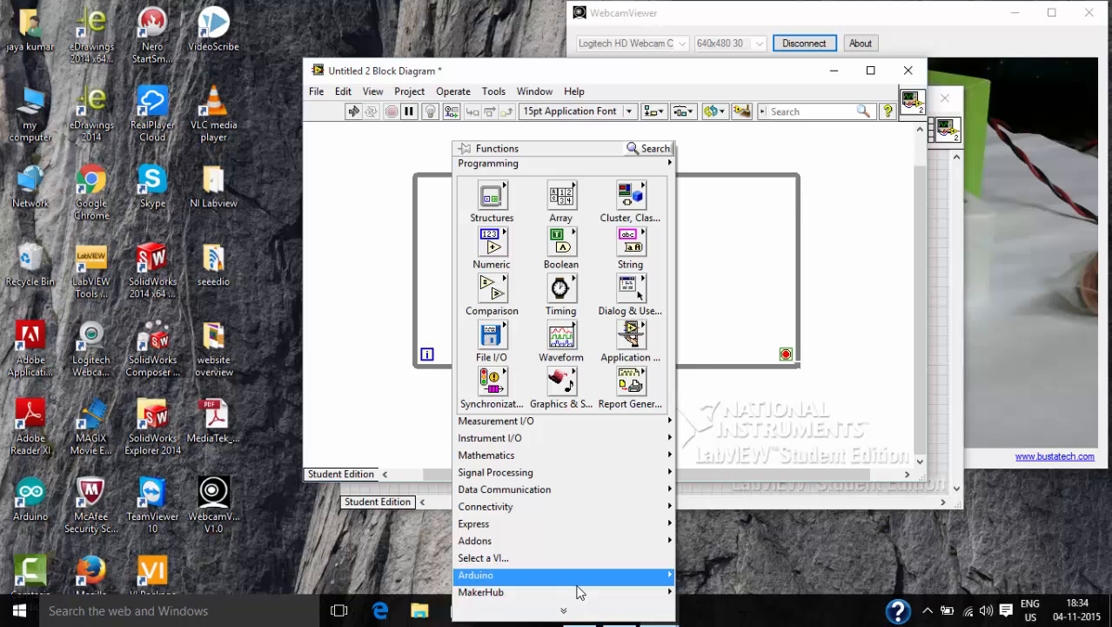
pyautogui.moveTo(480, 592)
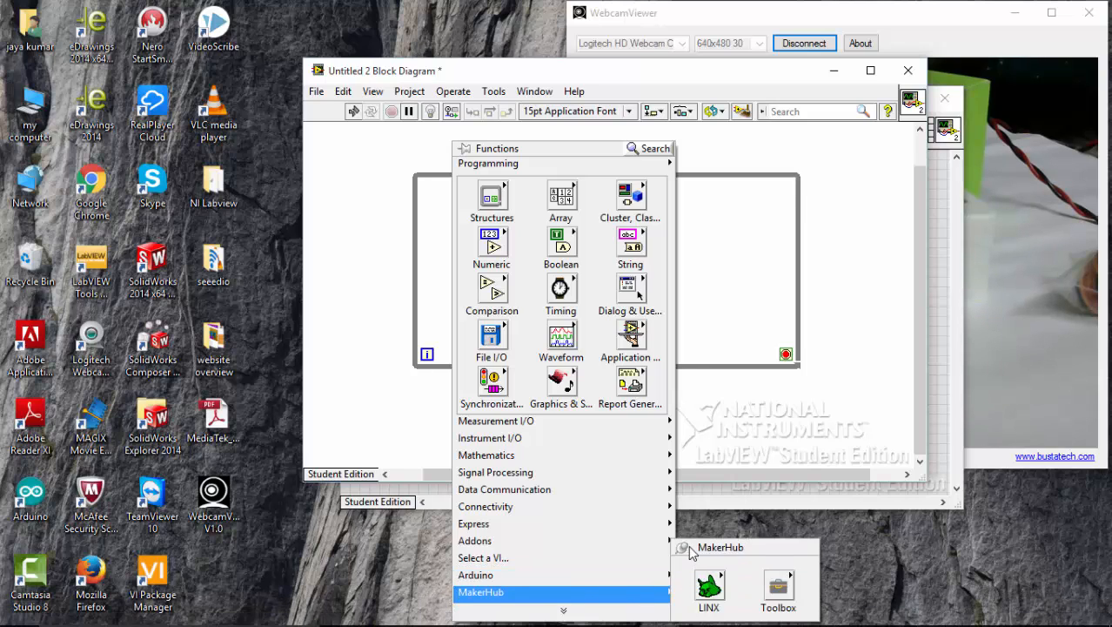
pyautogui.click(481, 592)
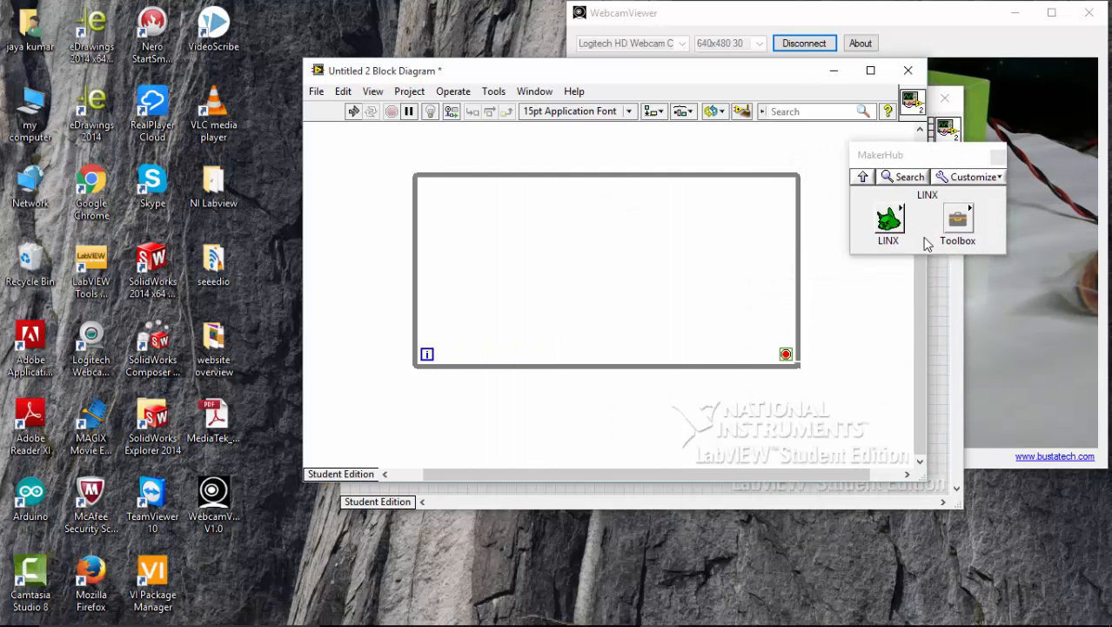
pyautogui.click(888, 219)
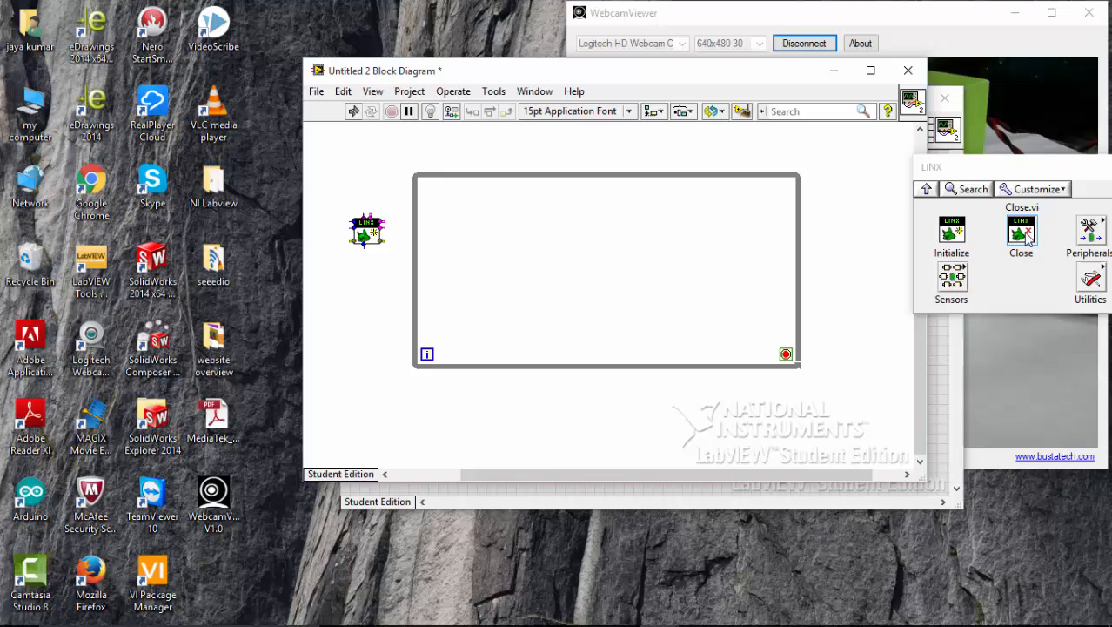
pyautogui.moveTo(1021, 228); pyautogui.dragTo(855, 231)
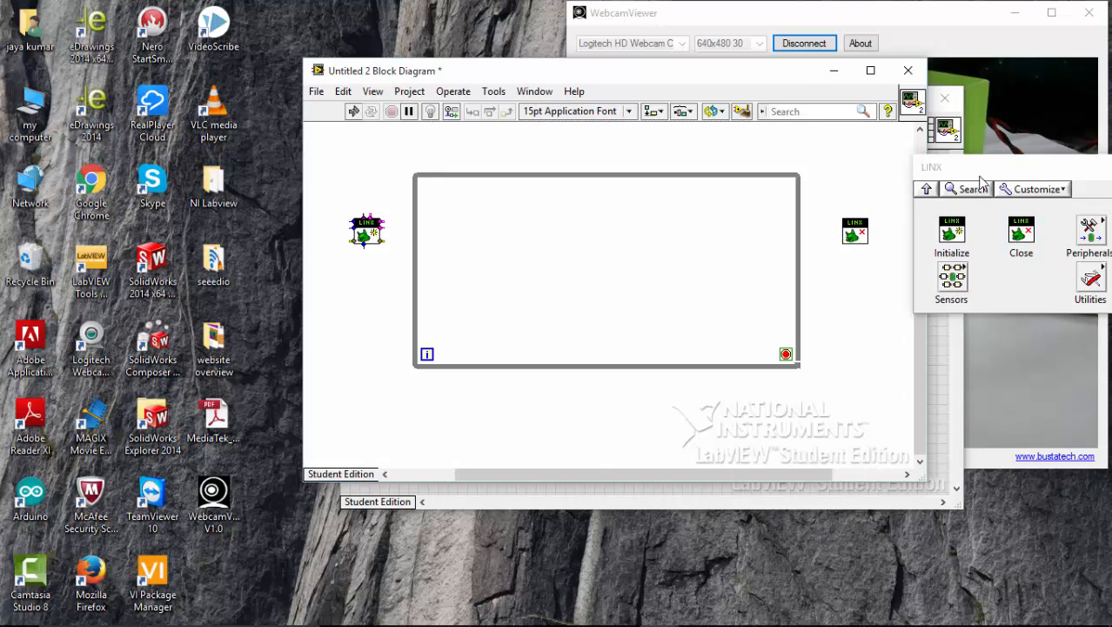
pyautogui.click(1089, 231)
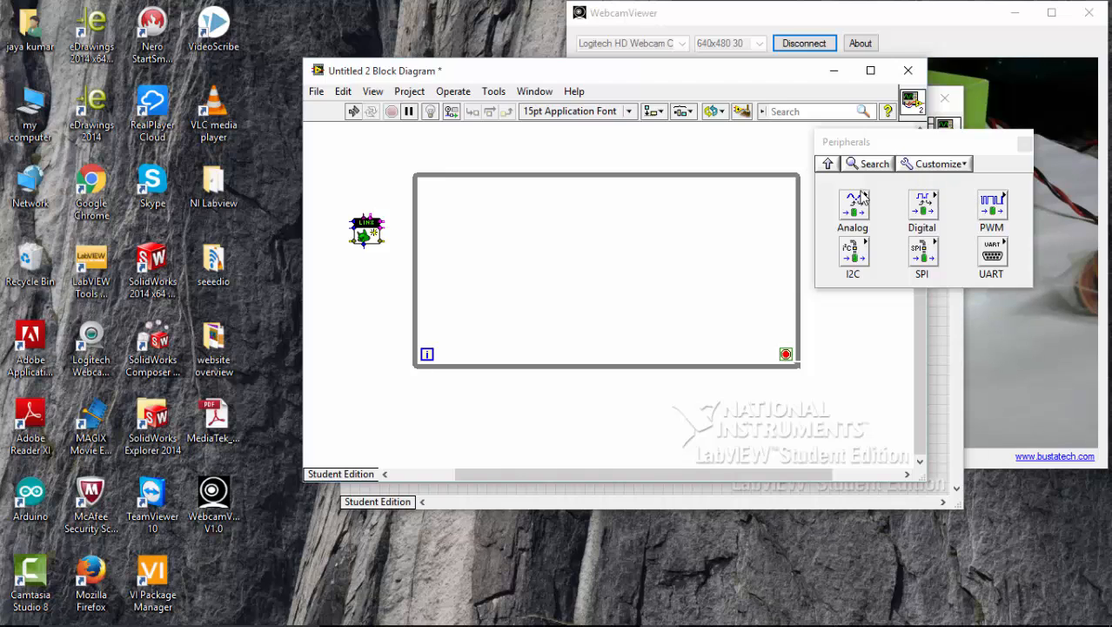
pyautogui.click(852, 208)
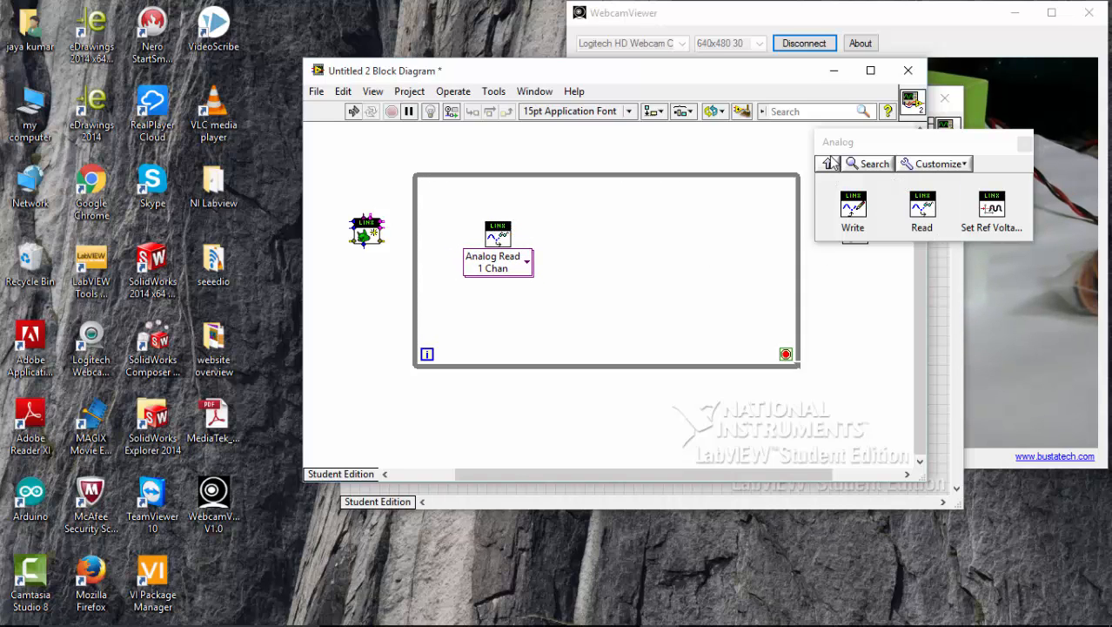
pyautogui.click(827, 163)
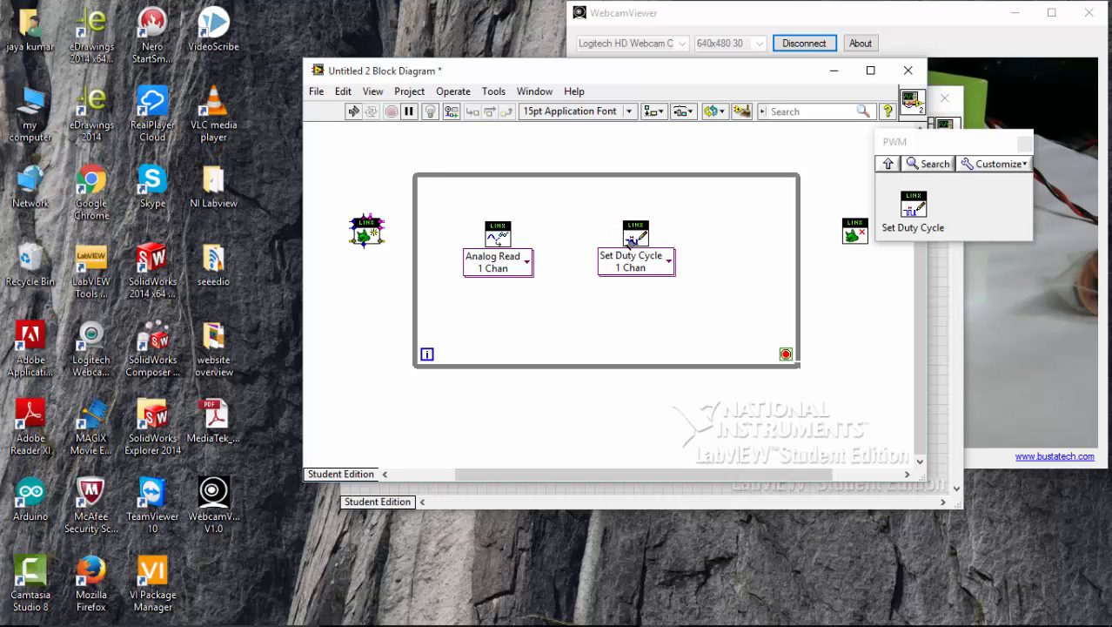
pyautogui.moveTo(626, 233)
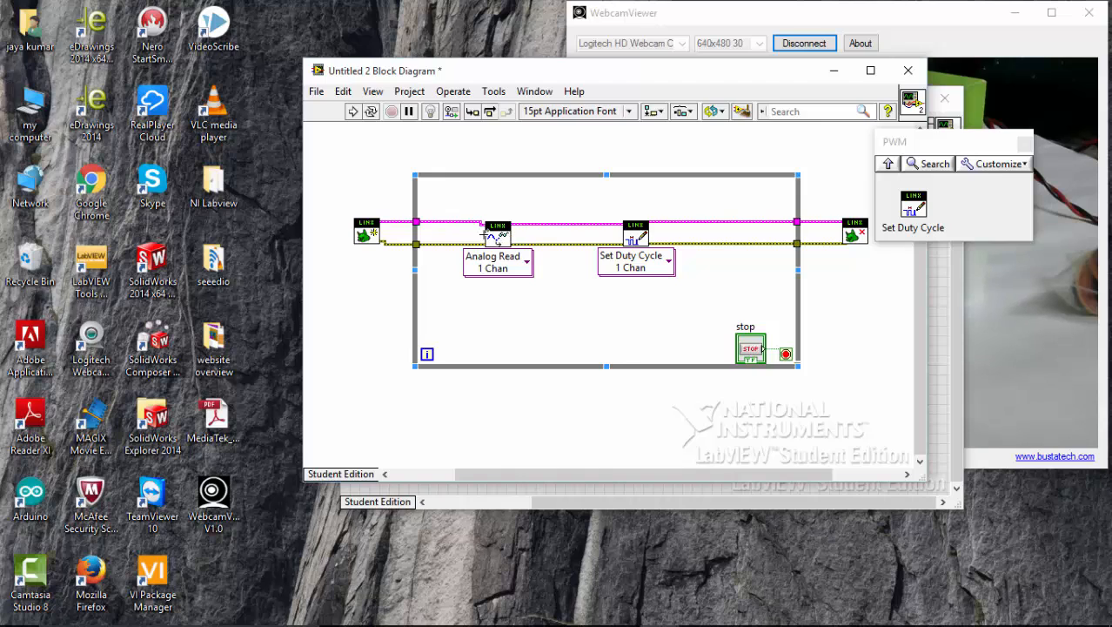
# - Create channel constants 0 and 3 for Analog Read and Set Duty Cycle, plus a Duty Cycle control
pyautogui.rightClick(496, 235)
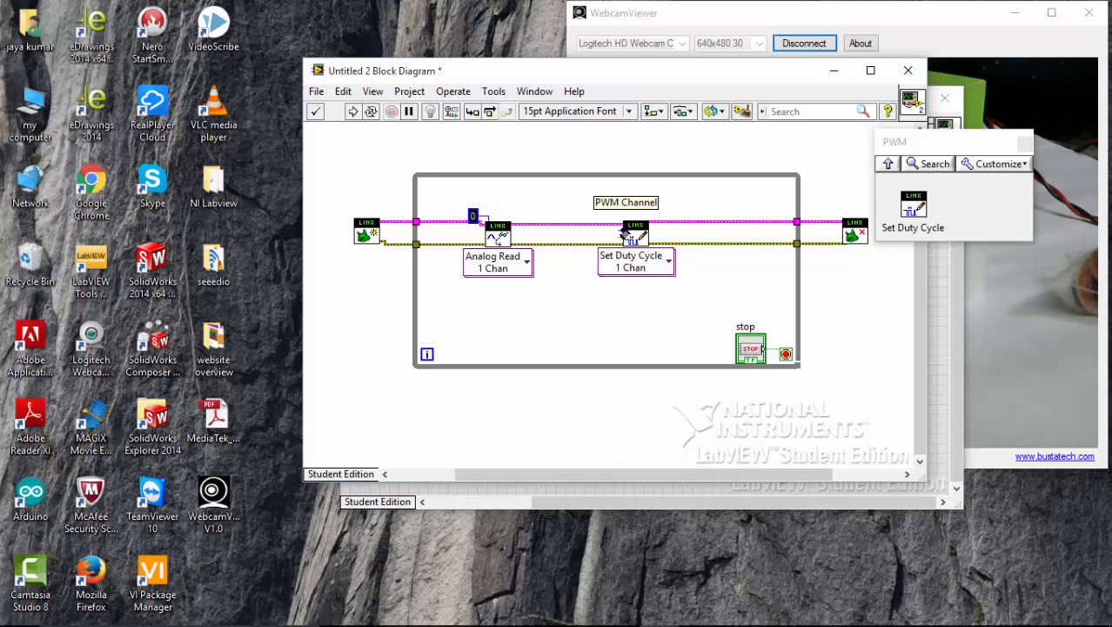
pyautogui.rightClick(630, 231)
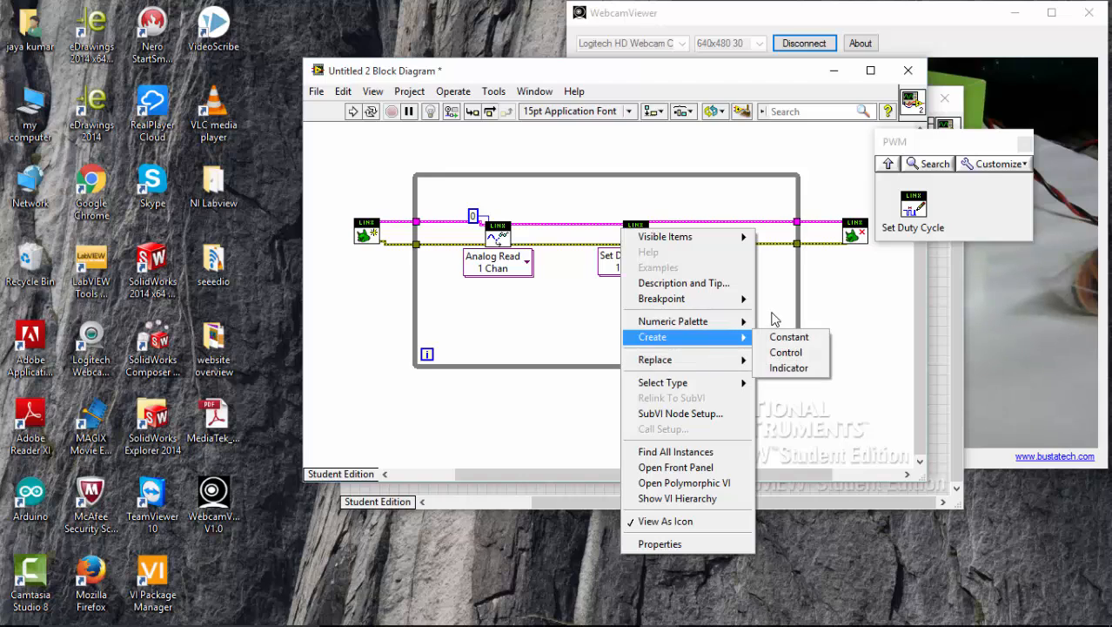
pyautogui.click(785, 352)
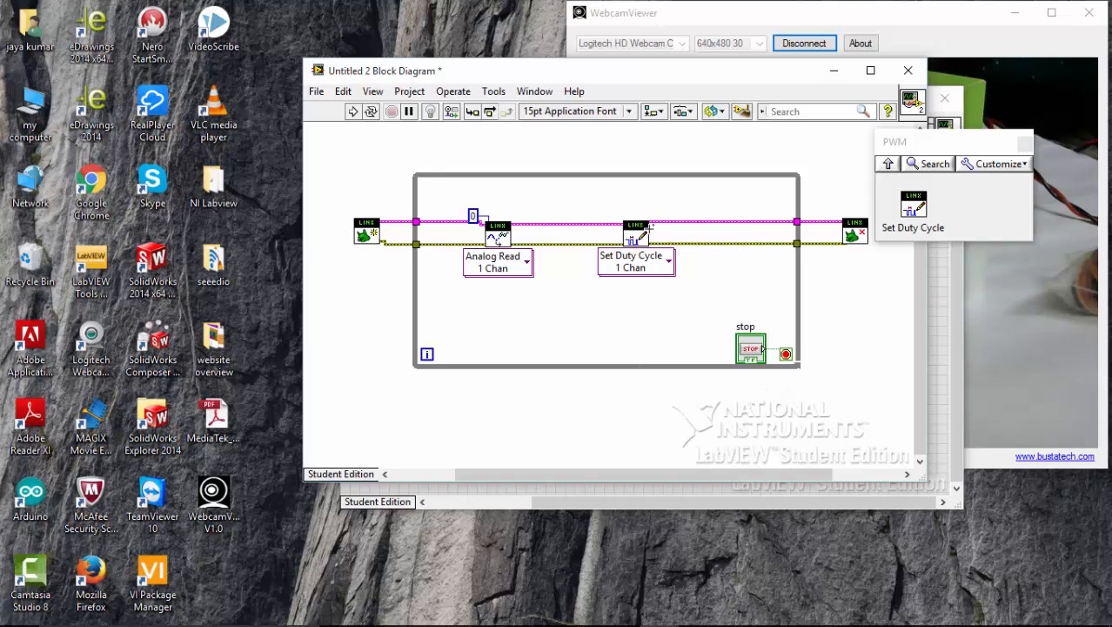
pyautogui.moveTo(626, 234)
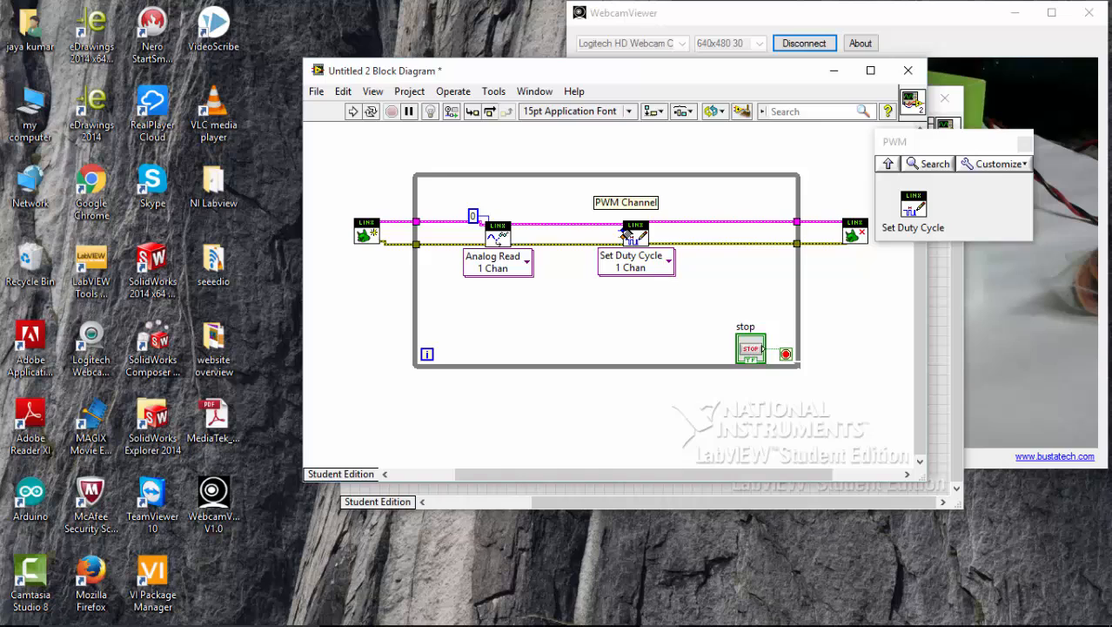
pyautogui.rightClick(635, 231)
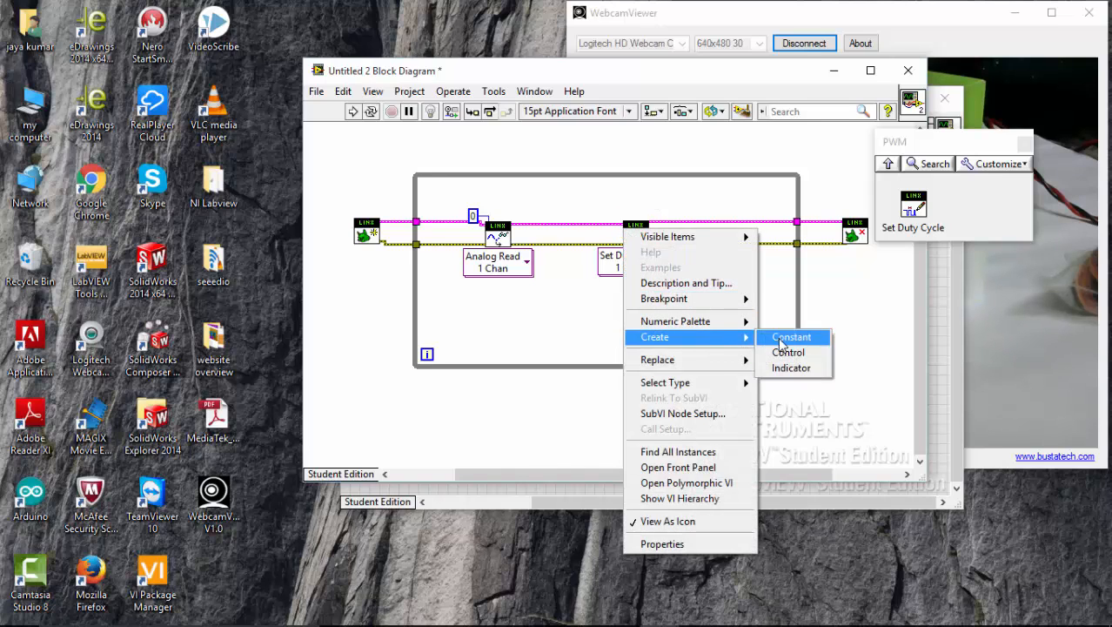
pyautogui.click(791, 337)
pyautogui.write('3')
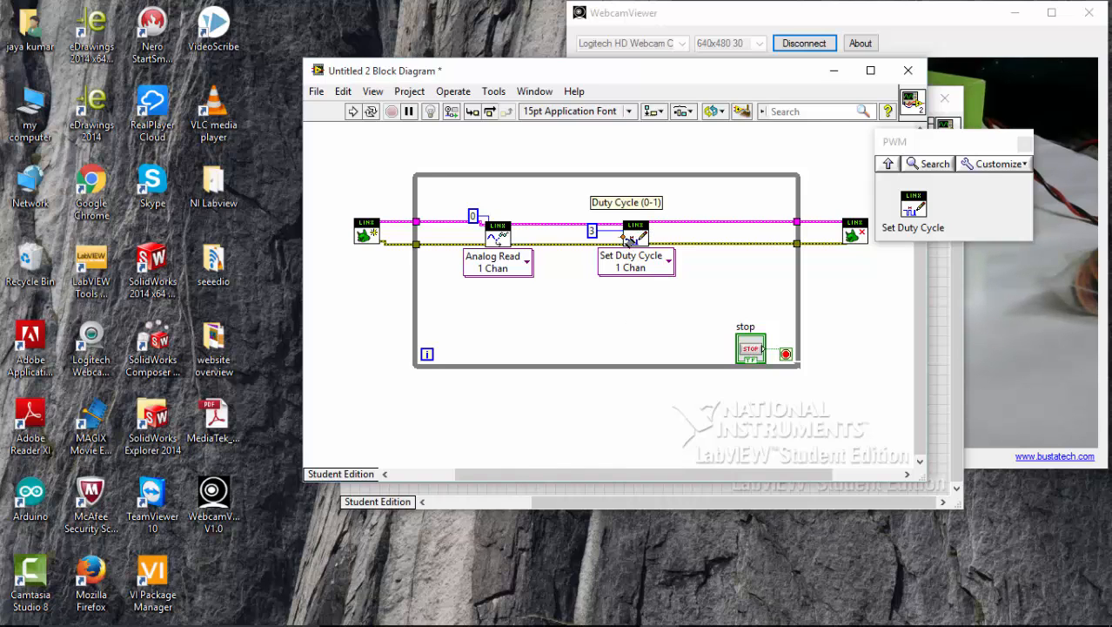
pyautogui.rightClick(636, 231)
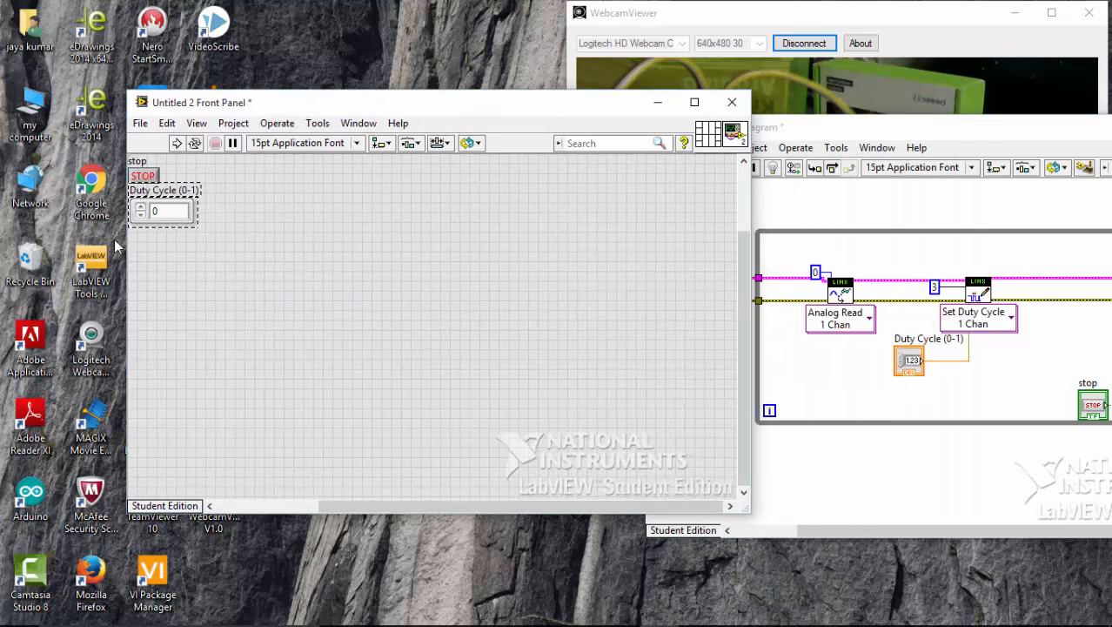
# - Replace the Duty Cycle (0-1) numeric control with a Numeric > Knob
pyautogui.rightClick(163, 211)
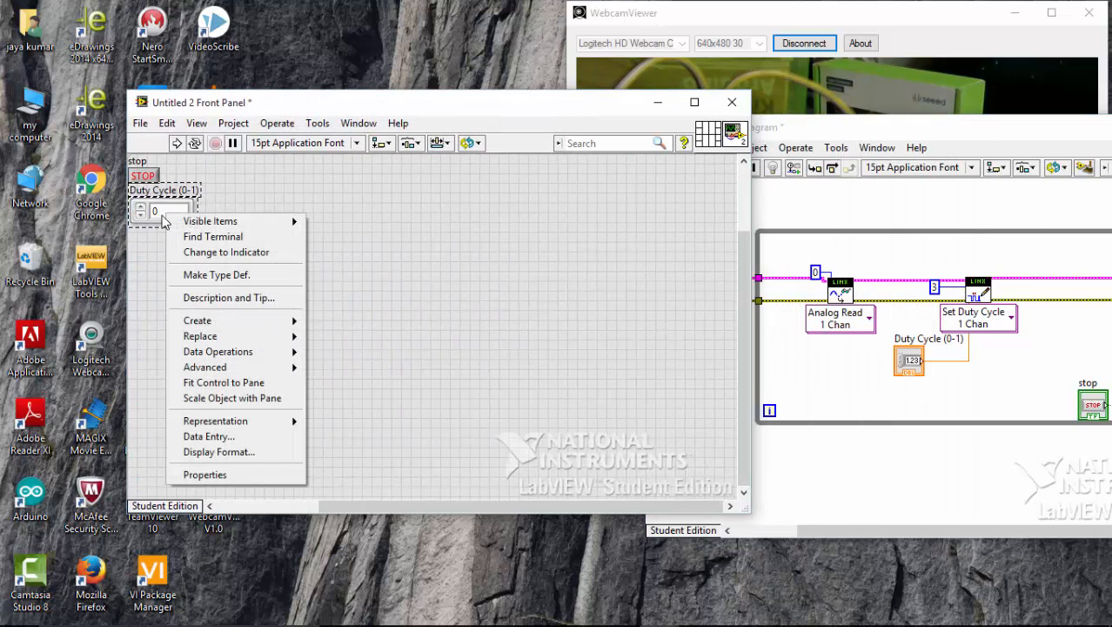
pyautogui.moveTo(239, 215)
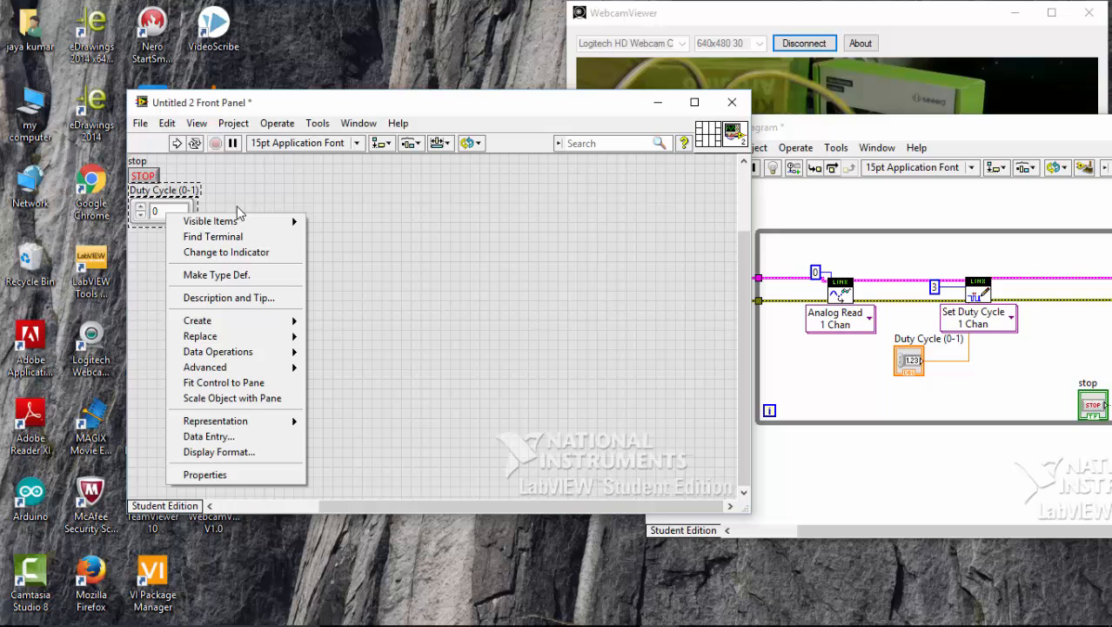
pyautogui.moveTo(197, 321)
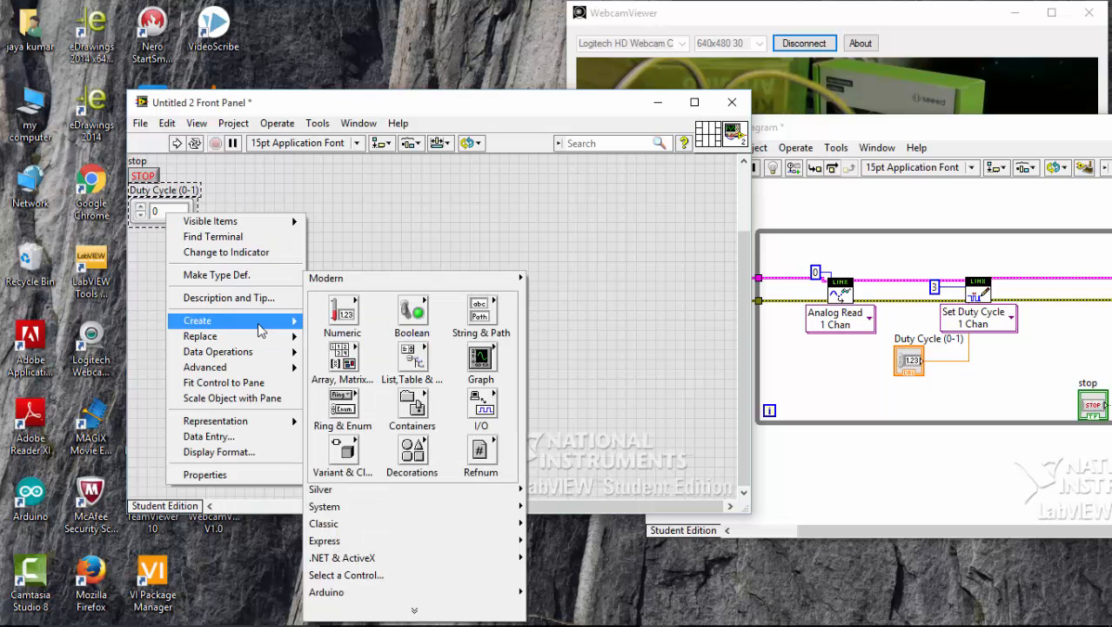
pyautogui.click(200, 336)
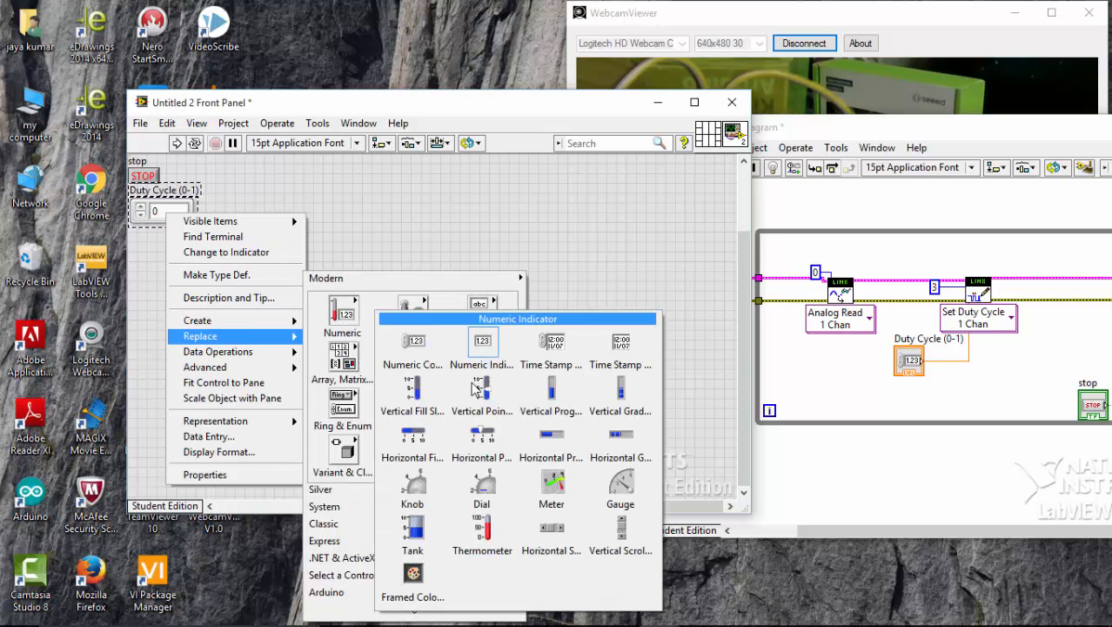
pyautogui.click(412, 480)
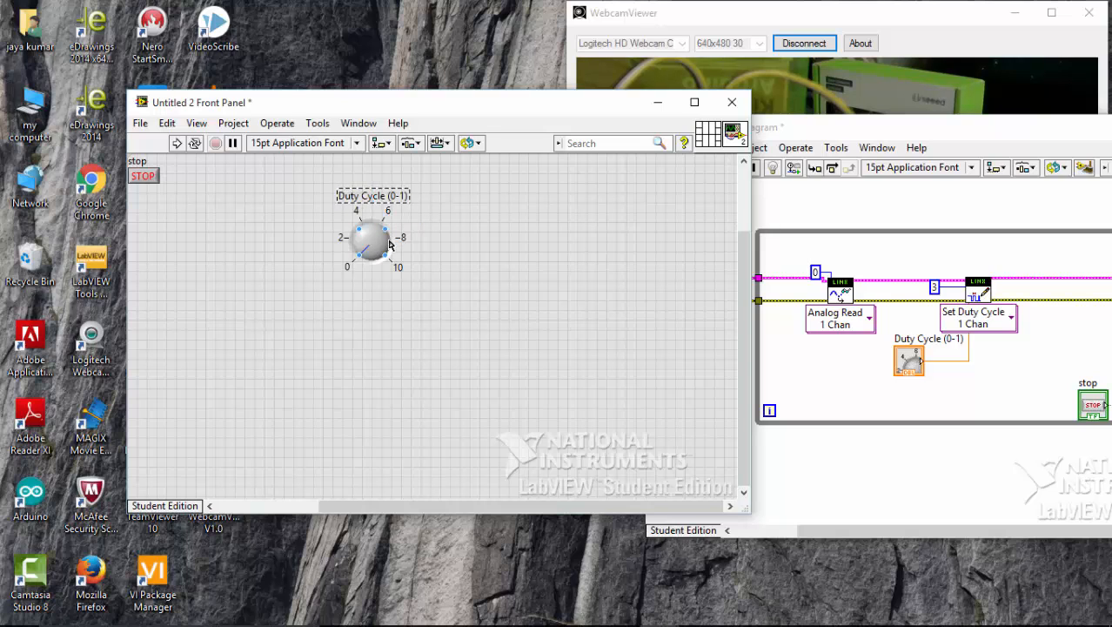
pyautogui.rightClick(370, 242)
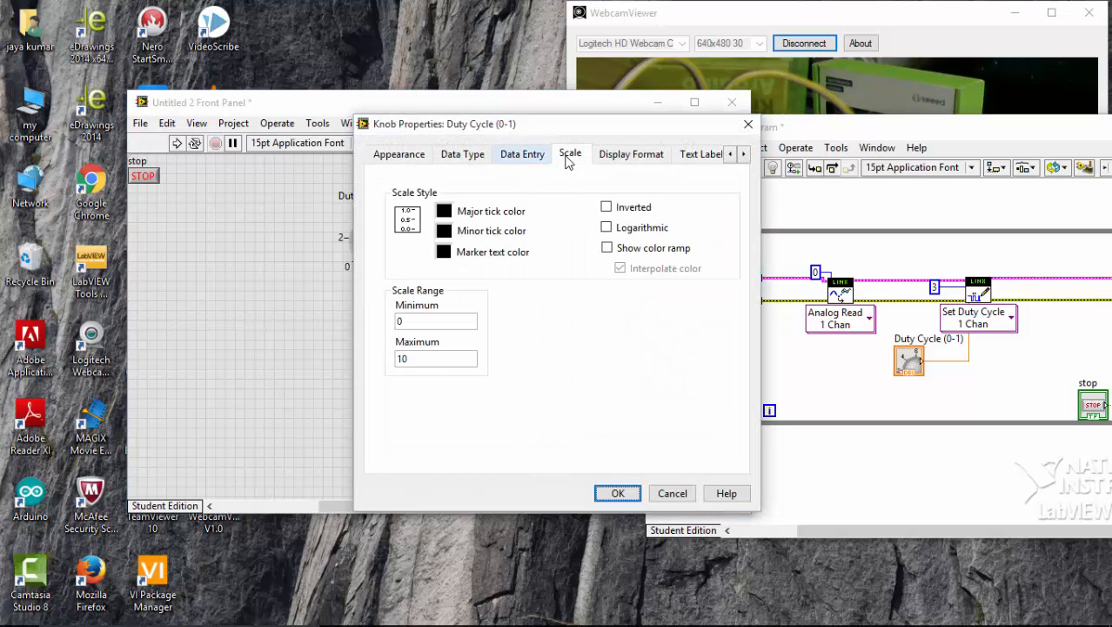
# - Set the Duty Cycle knob's scale range to 0-1 in its properties
pyautogui.click(435, 359)
pyautogui.write('1')
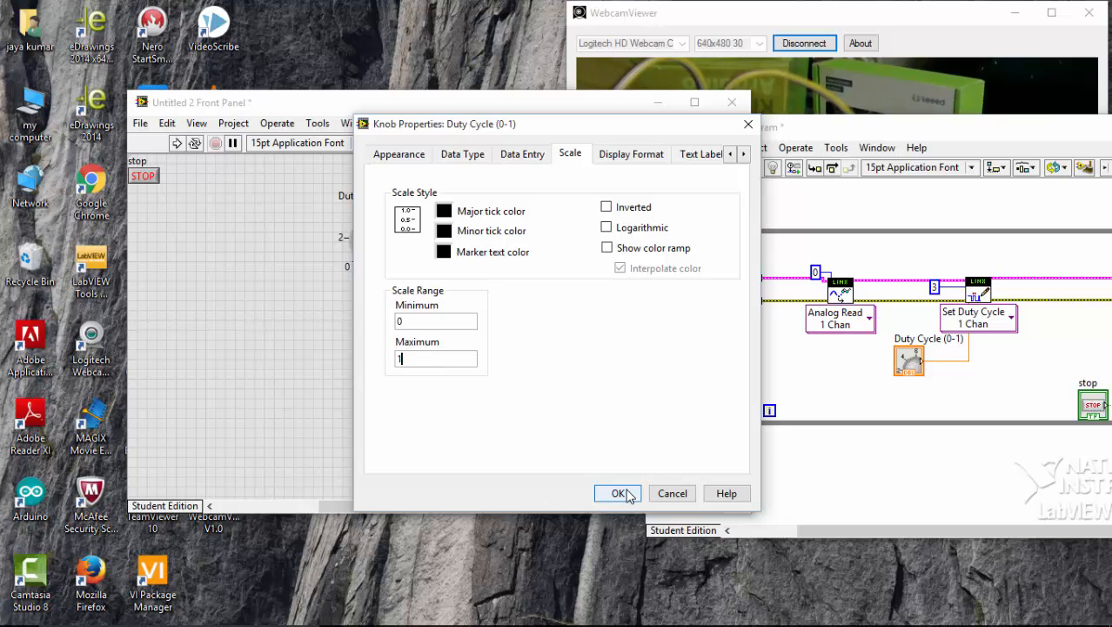
pyautogui.click(618, 493)
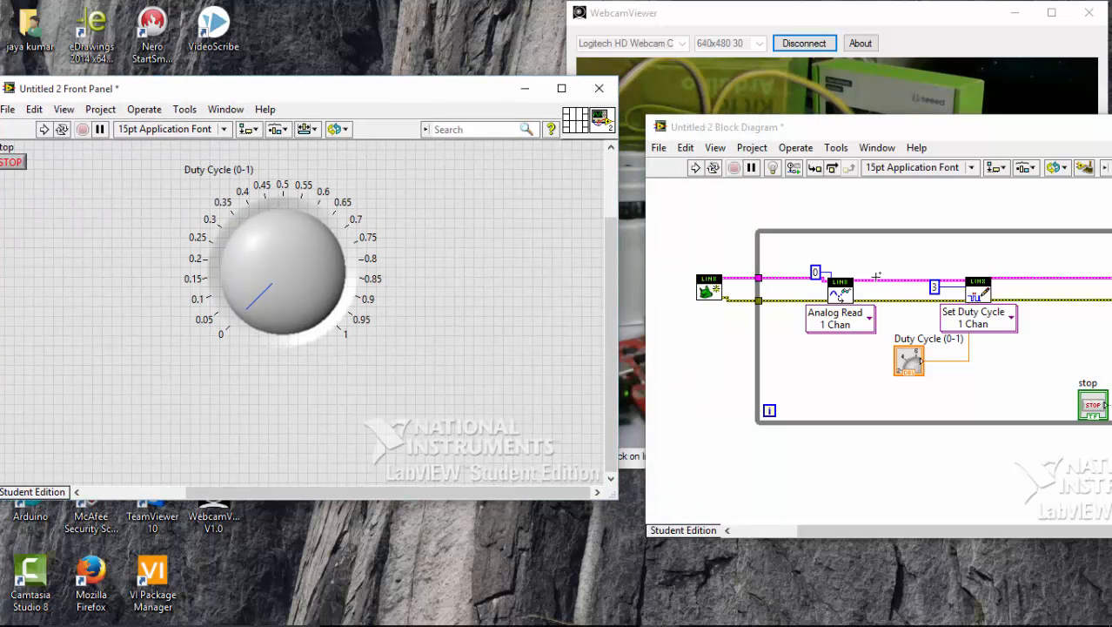
pyautogui.rightClick(909, 359)
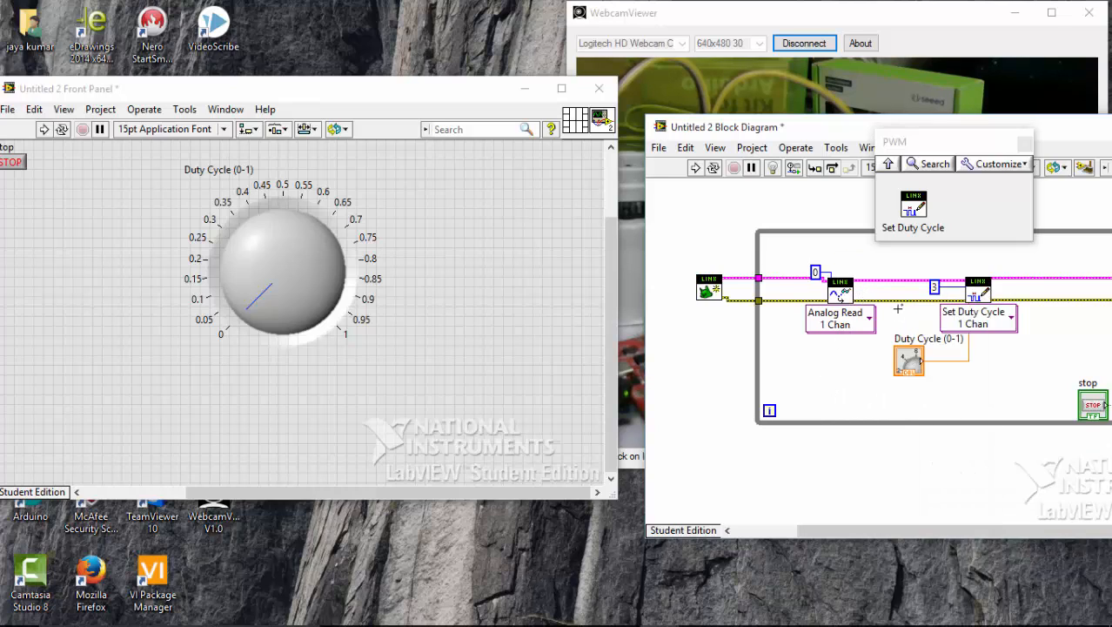
pyautogui.moveTo(848, 291)
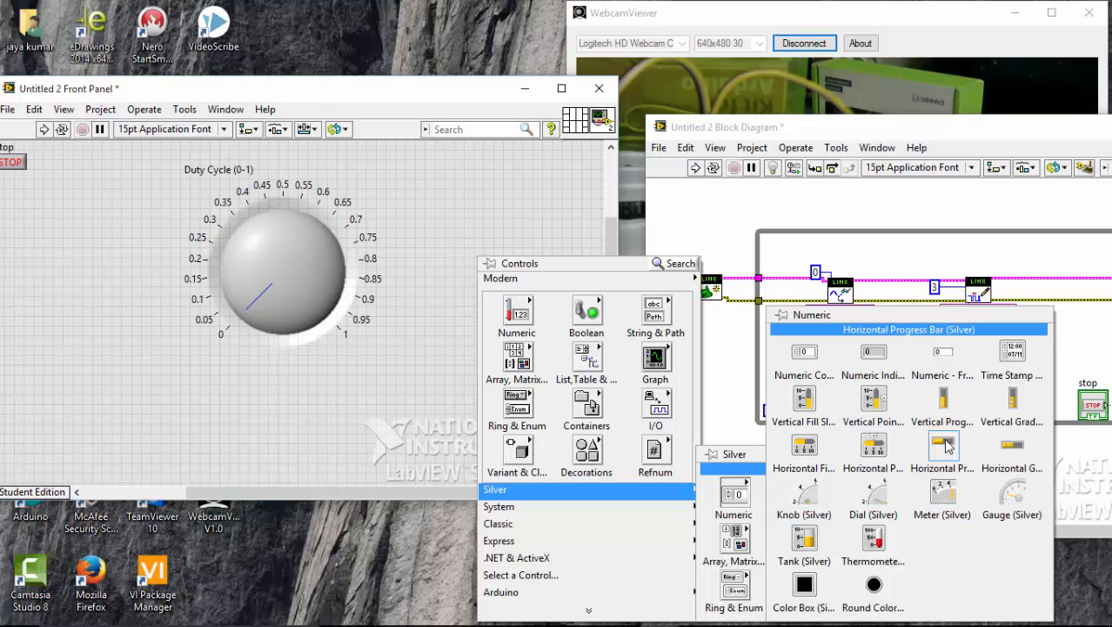
# - Place a silver Horizontal Progress Bar below the knob and stretch it wider
pyautogui.click(943, 445)
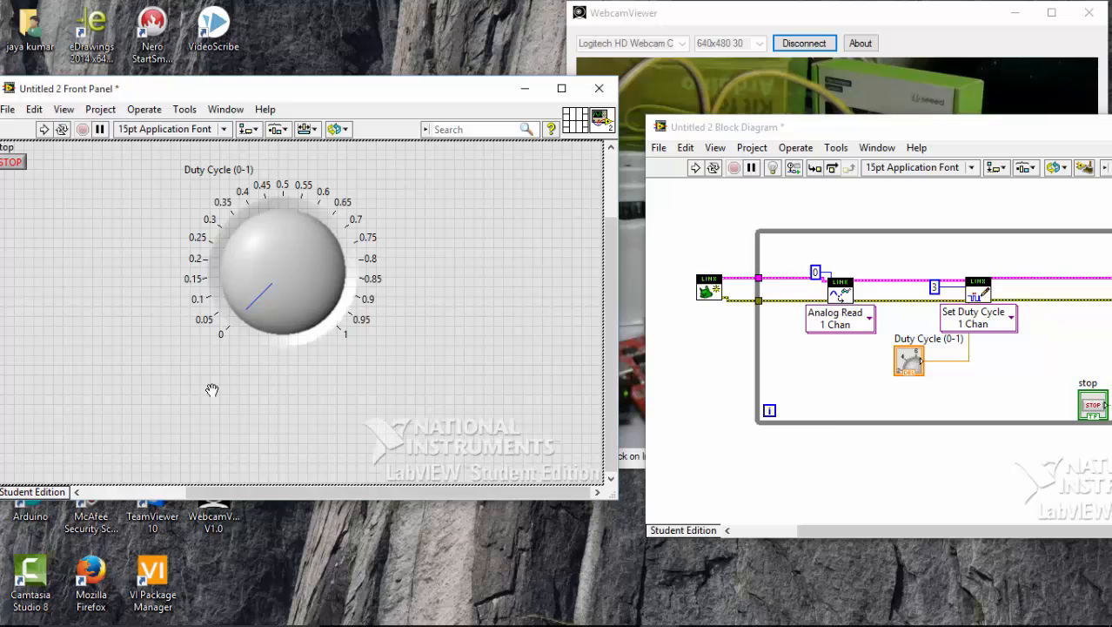
pyautogui.click(181, 399)
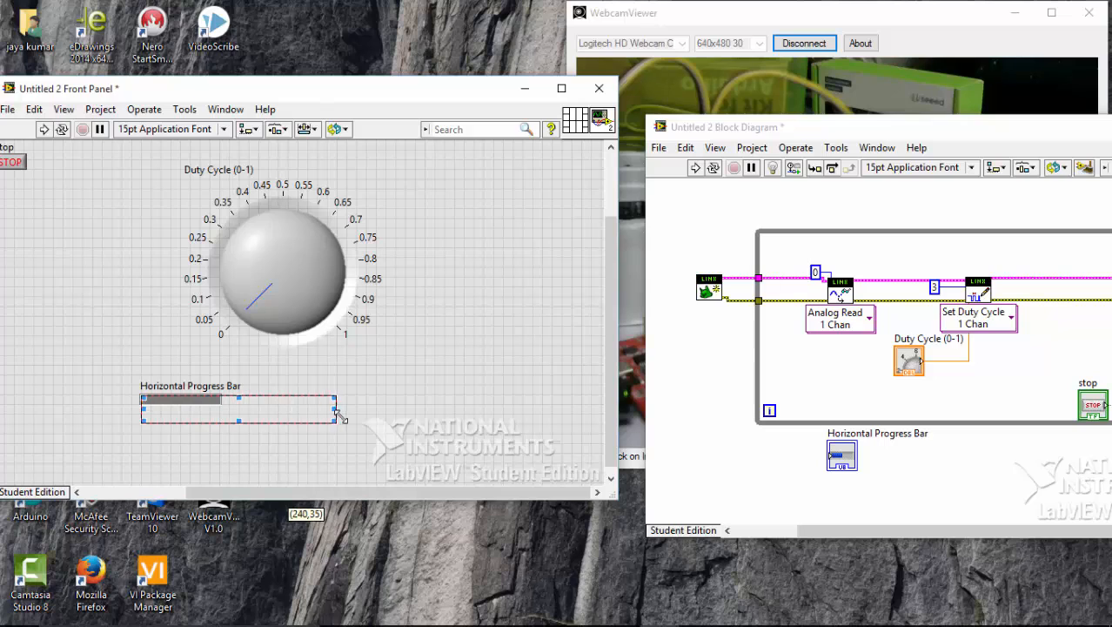
pyautogui.moveTo(335, 409); pyautogui.dragTo(392, 409)
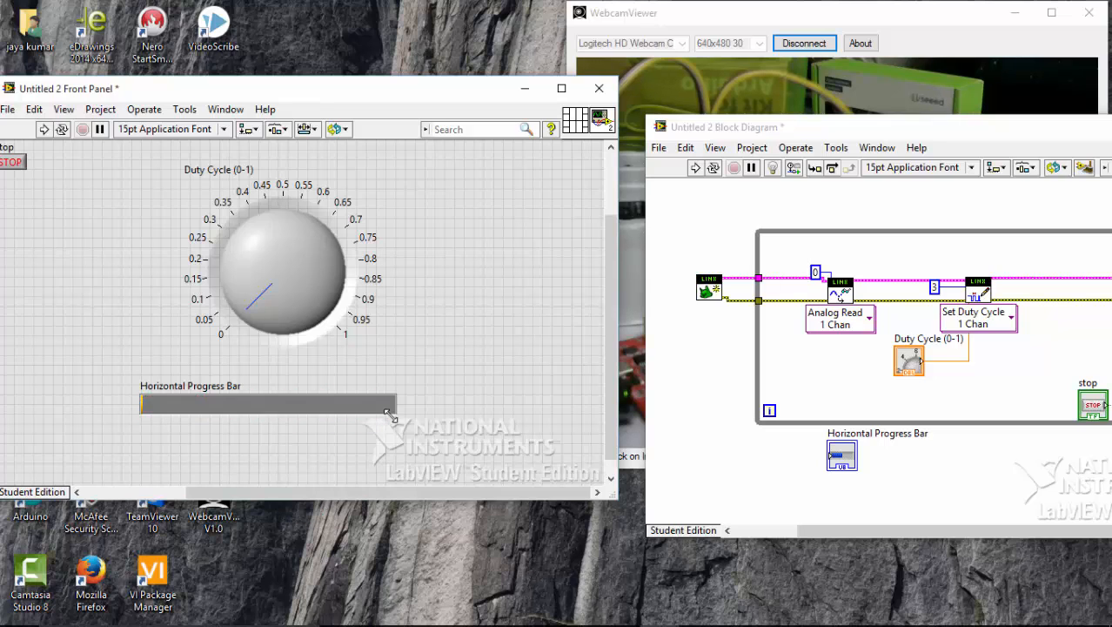
pyautogui.rightClick(235, 402)
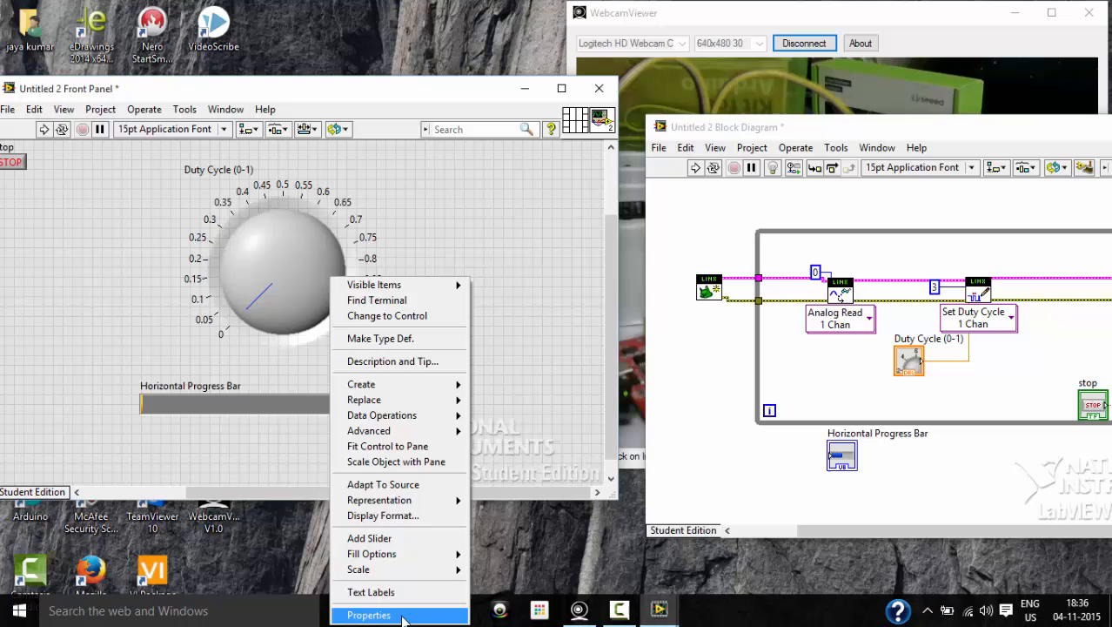
pyautogui.click(369, 614)
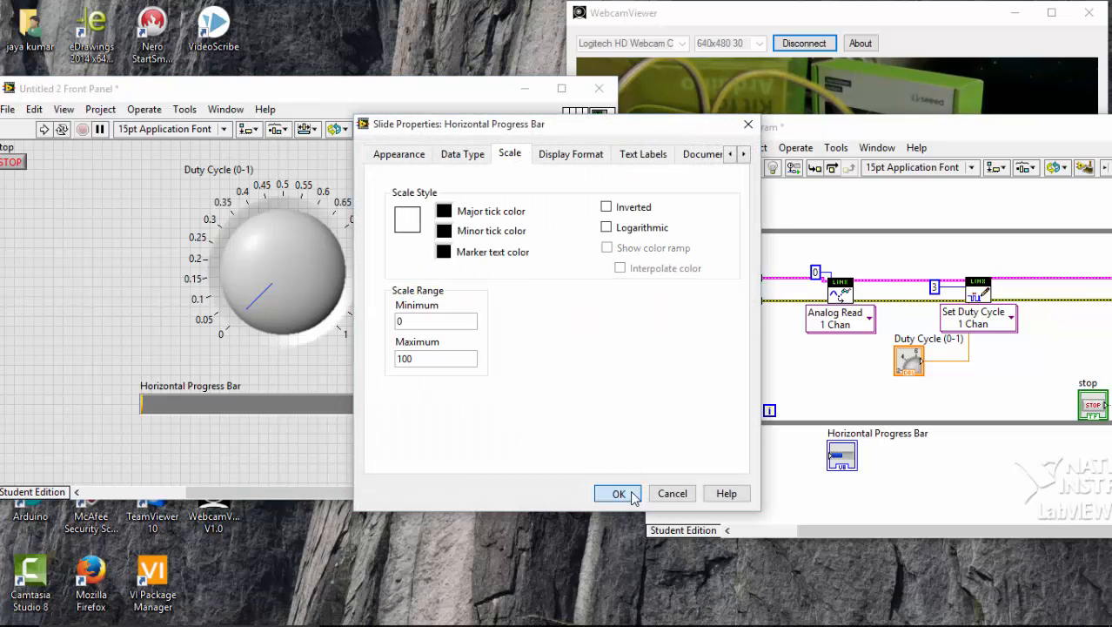
pyautogui.click(619, 492)
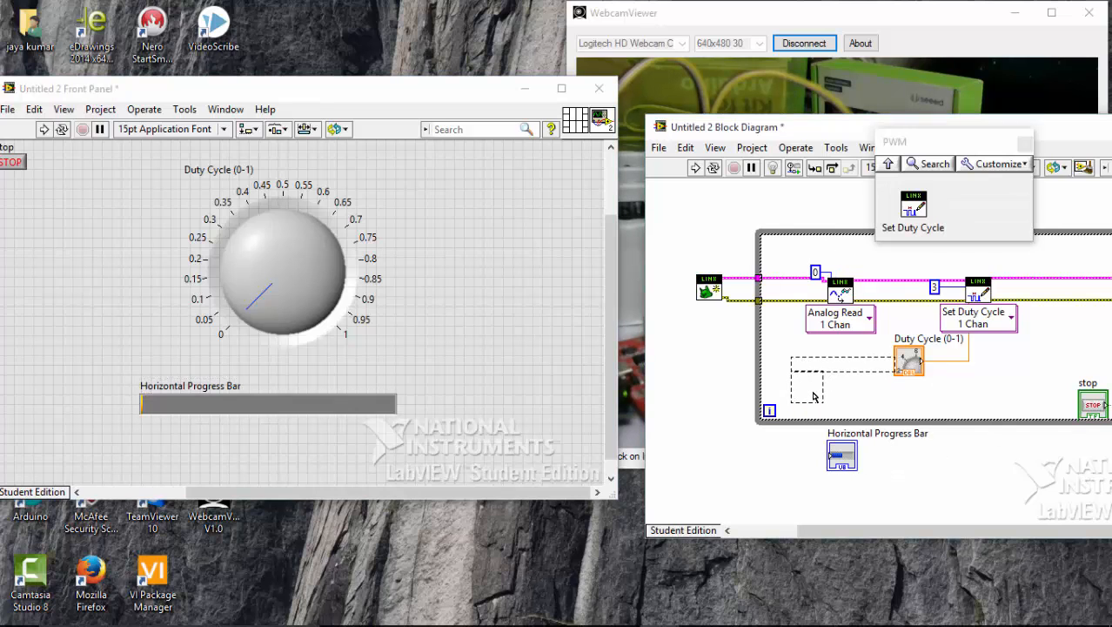
# - Move the Horizontal Progress Bar terminal into the While Loop below Analog Read
pyautogui.moveTo(841, 452); pyautogui.dragTo(798, 387)
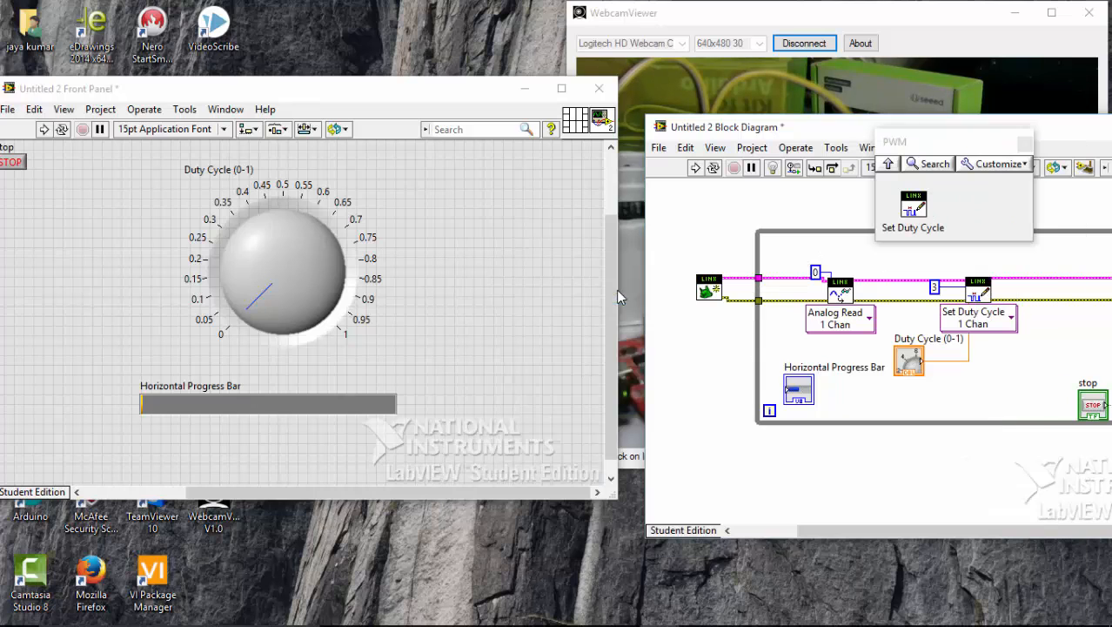
pyautogui.moveTo(883, 265)
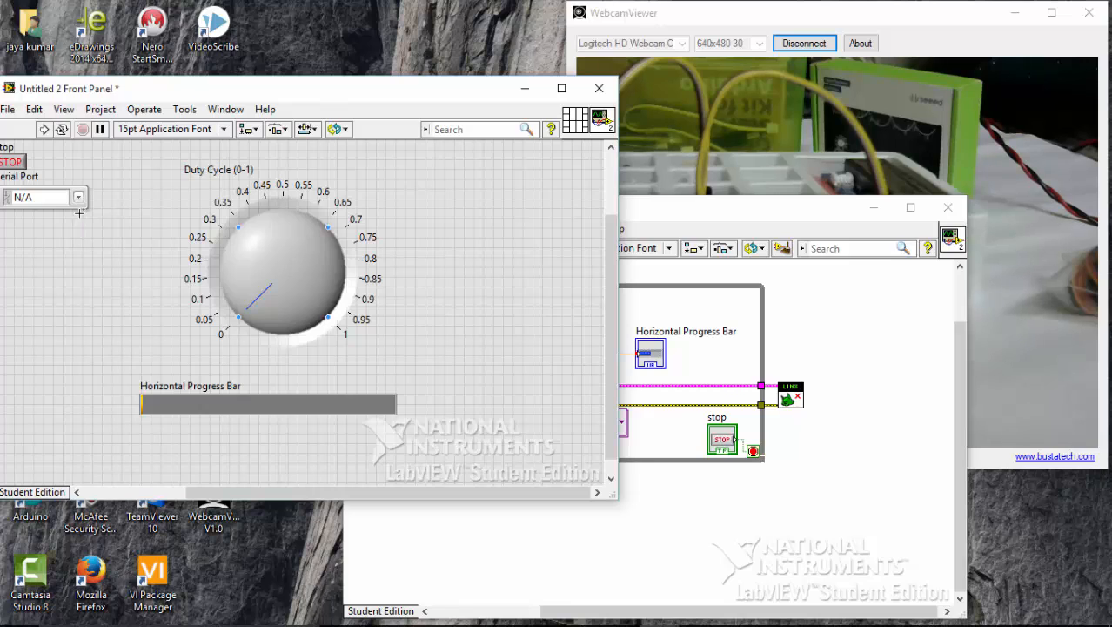
# - Choose COM6 in the Serial Port dropdown
pyautogui.click(77, 196)
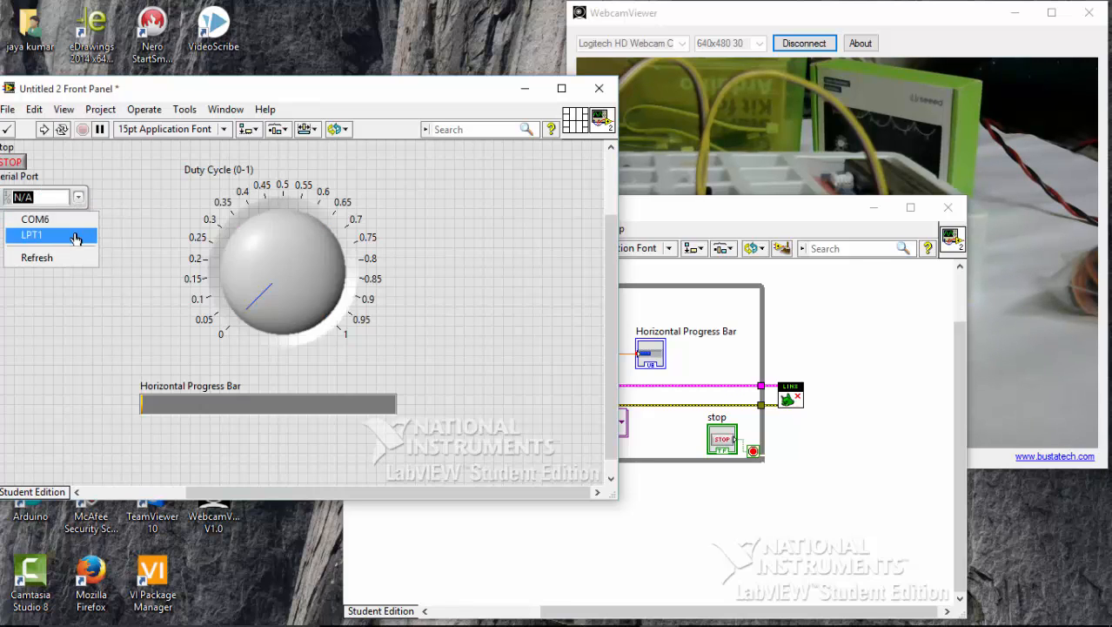
pyautogui.click(34, 219)
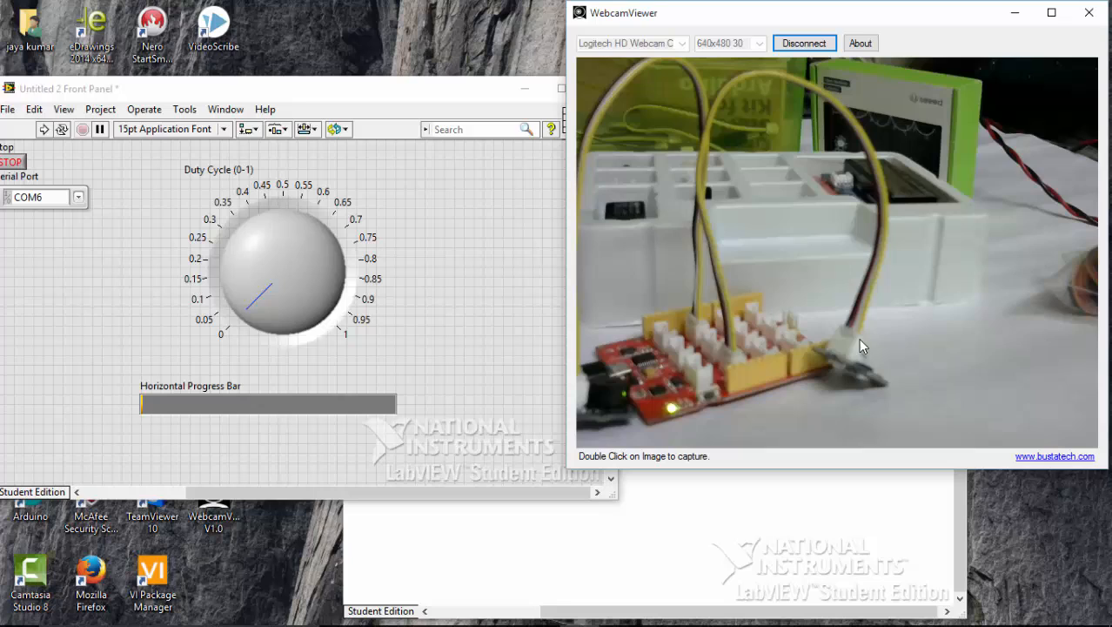
pyautogui.moveTo(624, 401)
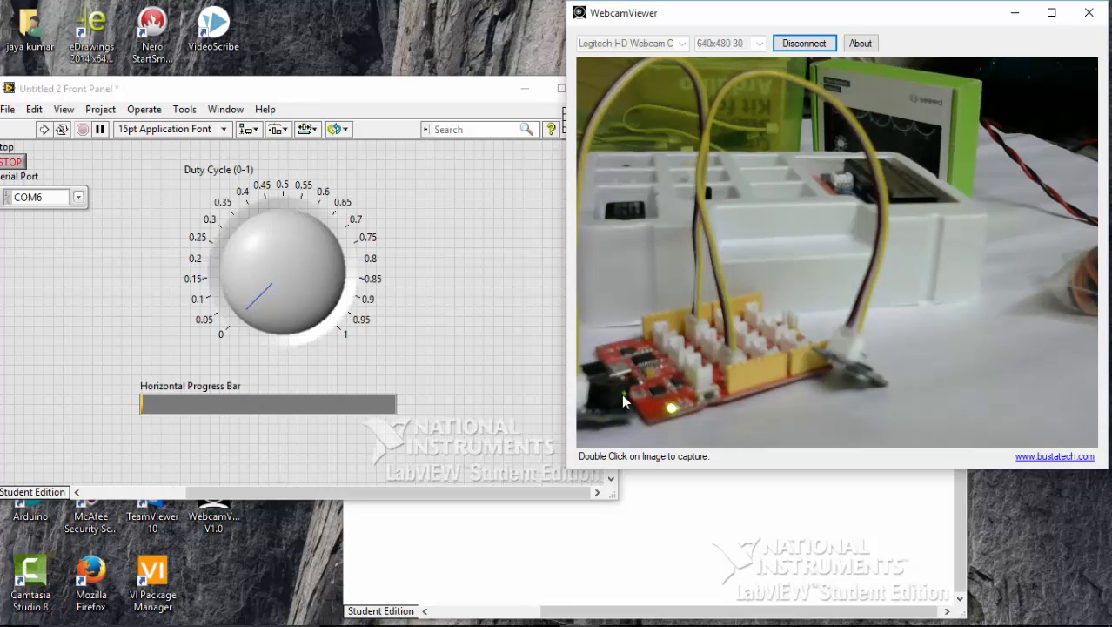
pyautogui.moveTo(271, 317)
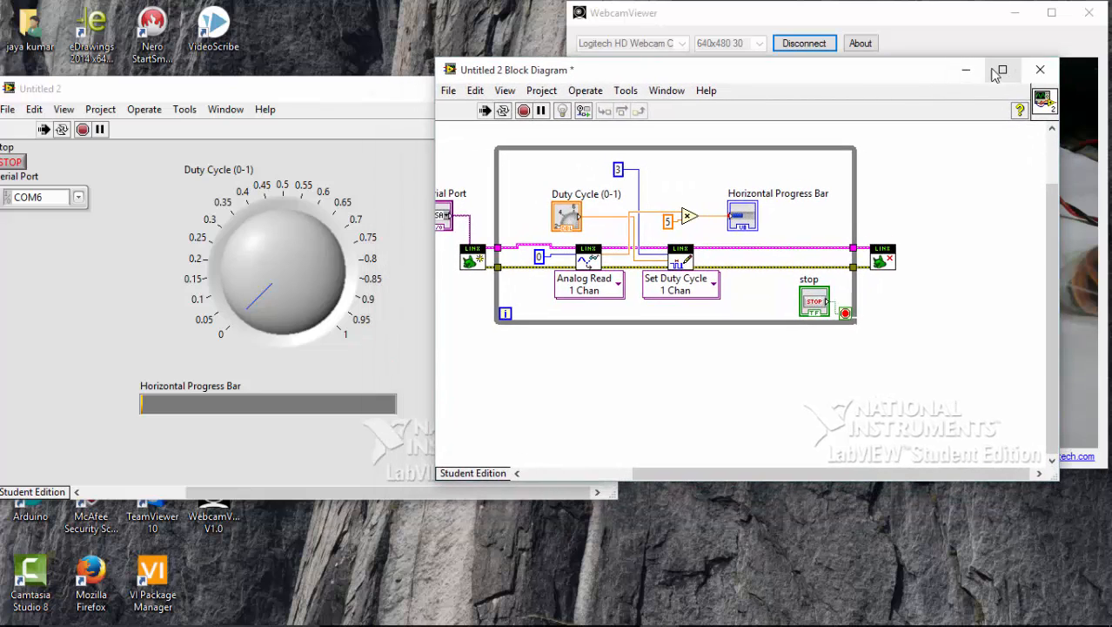
pyautogui.click(1039, 69)
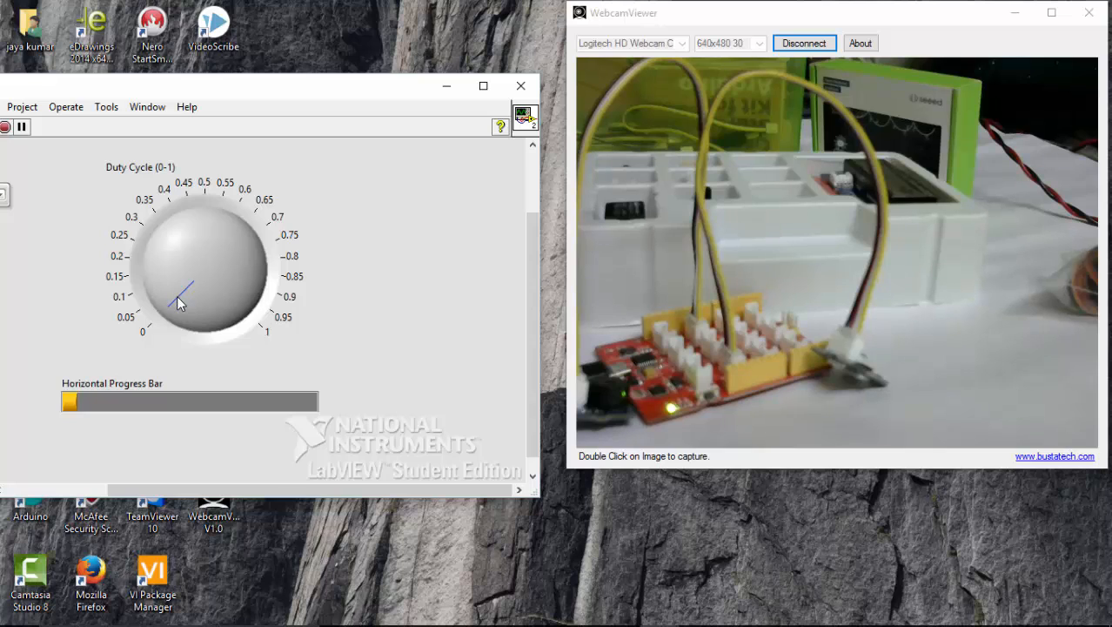
pyautogui.moveTo(178, 301); pyautogui.dragTo(214, 231)
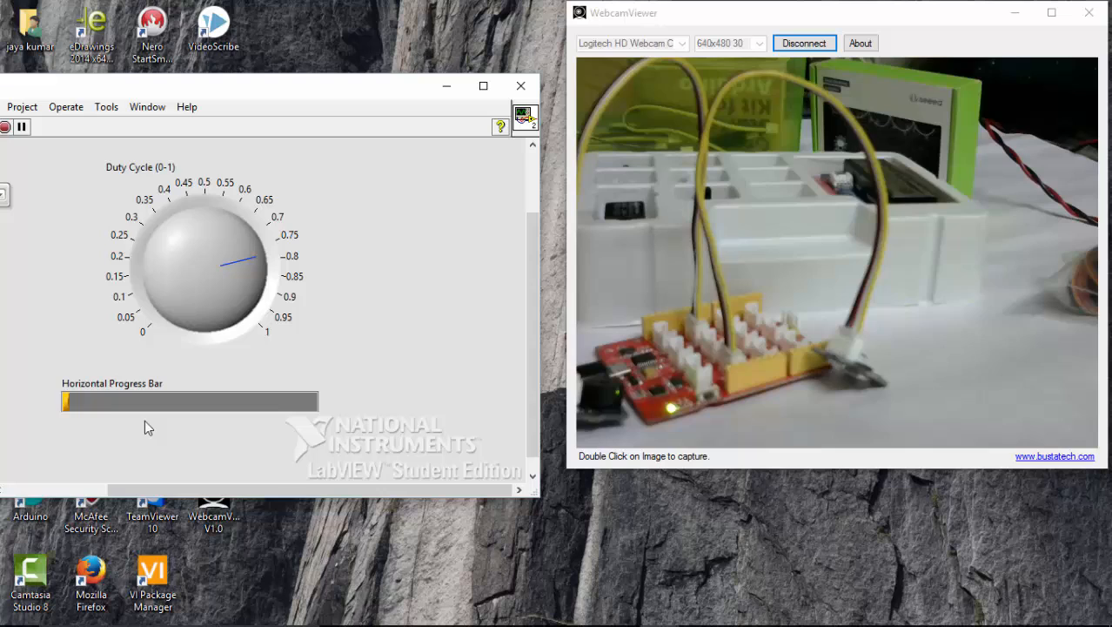
pyautogui.moveTo(161, 407)
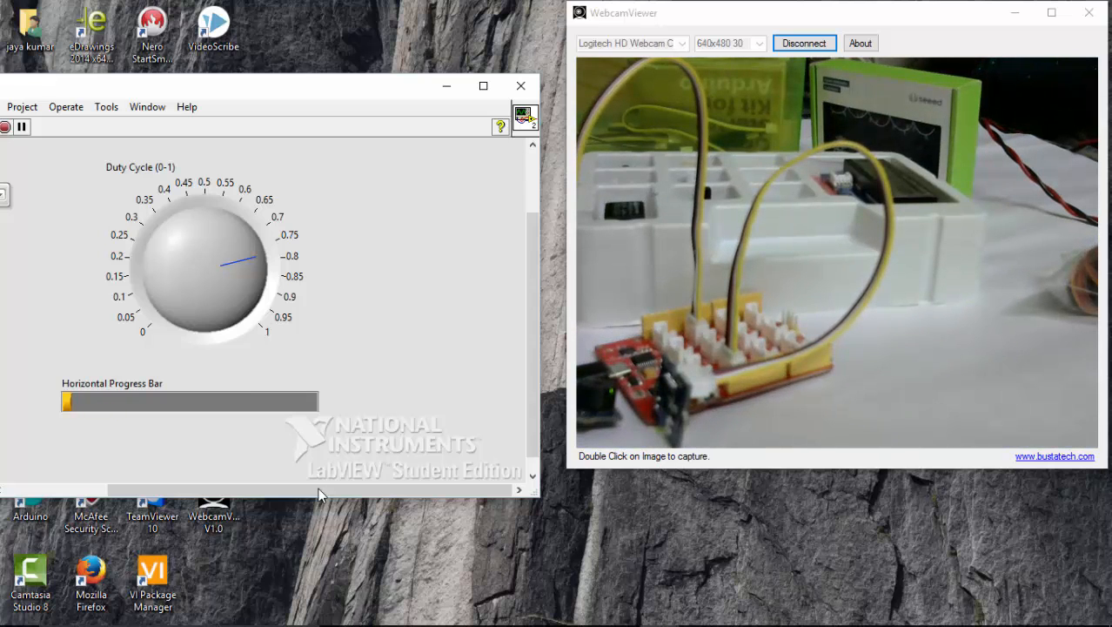
pyautogui.moveTo(246, 264); pyautogui.dragTo(183, 252)
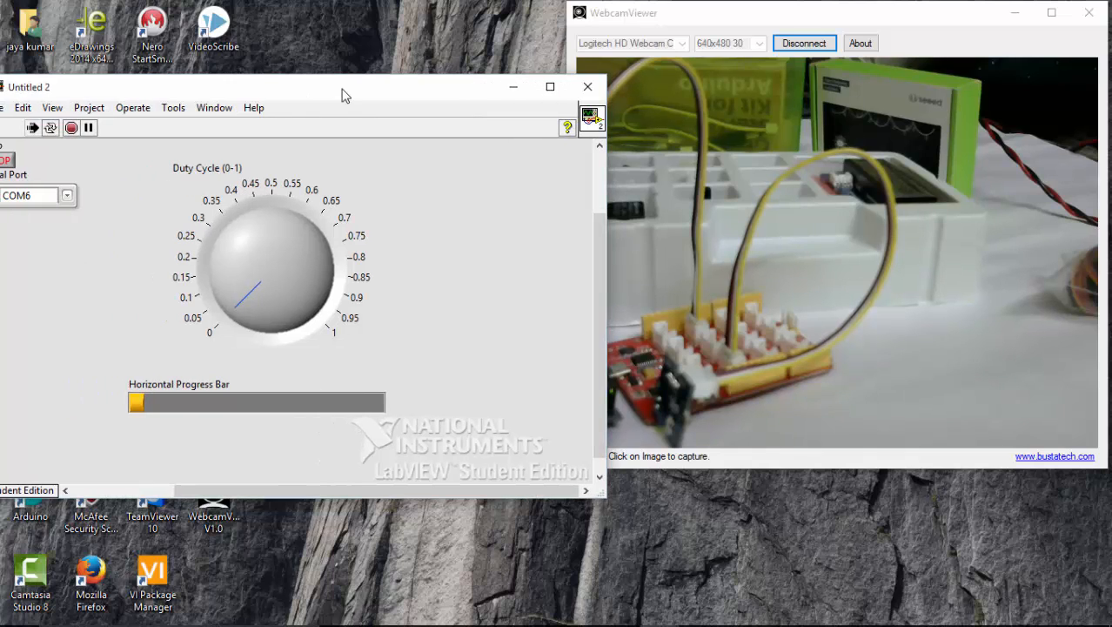
pyautogui.moveTo(253, 300); pyautogui.dragTo(300, 300)
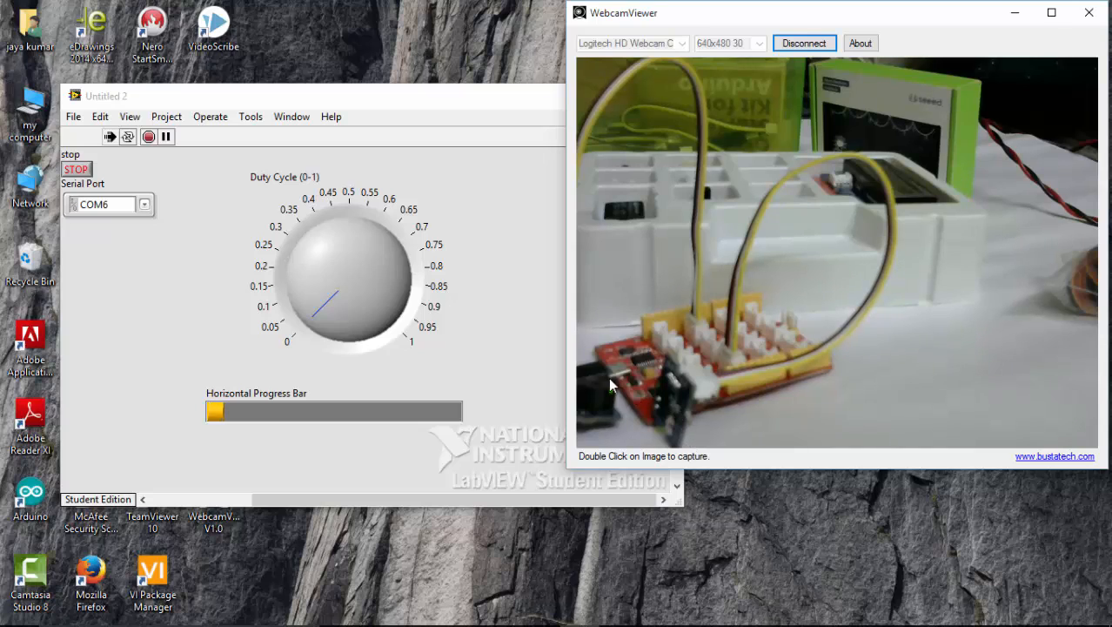
pyautogui.moveTo(669, 414)
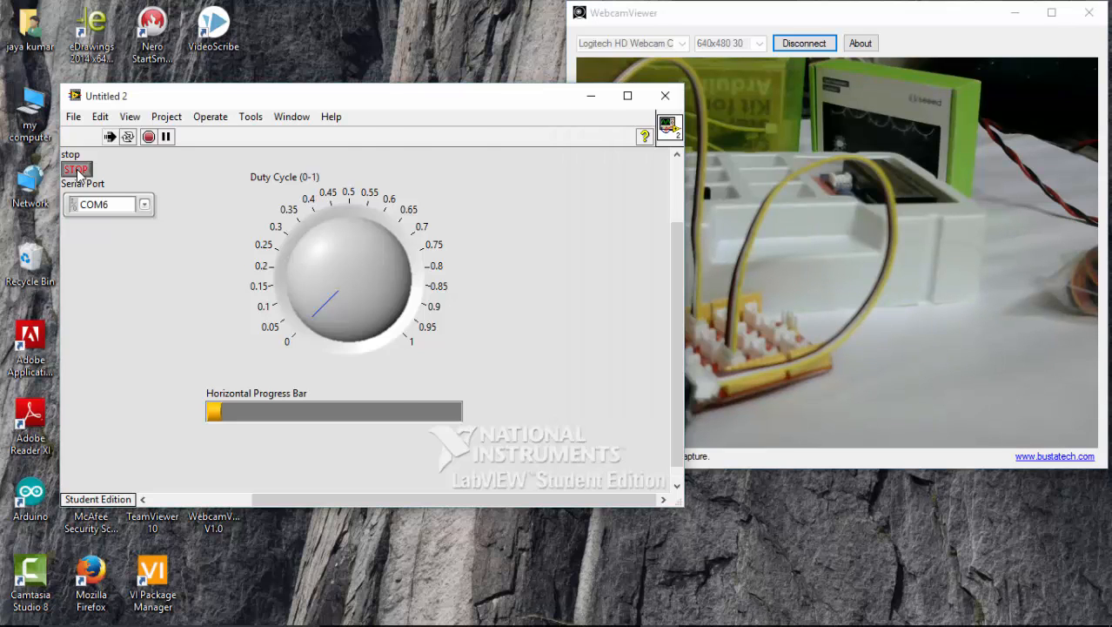
# - Stop the VI and place a LINX Digital Write node inside the loop
pyautogui.click(291, 116)
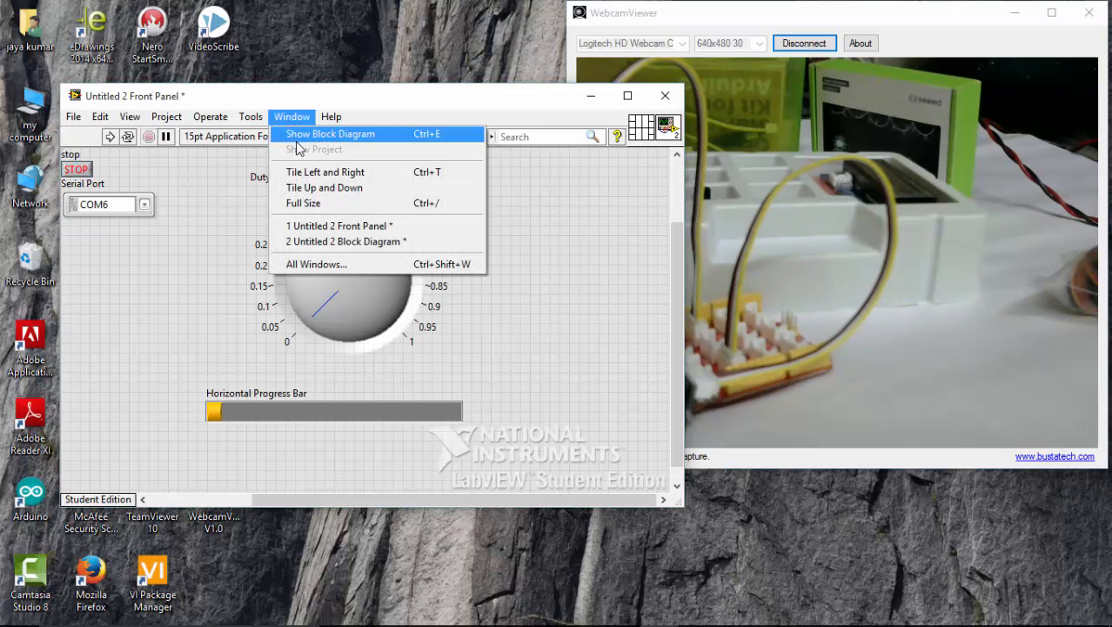
pyautogui.click(330, 133)
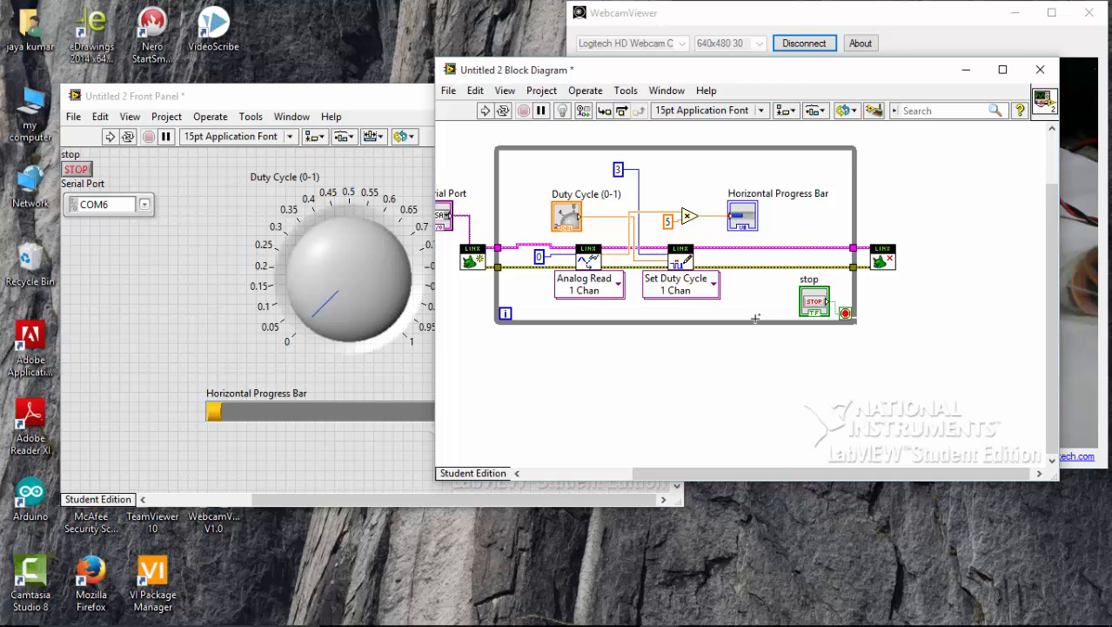
pyautogui.moveTo(744, 252)
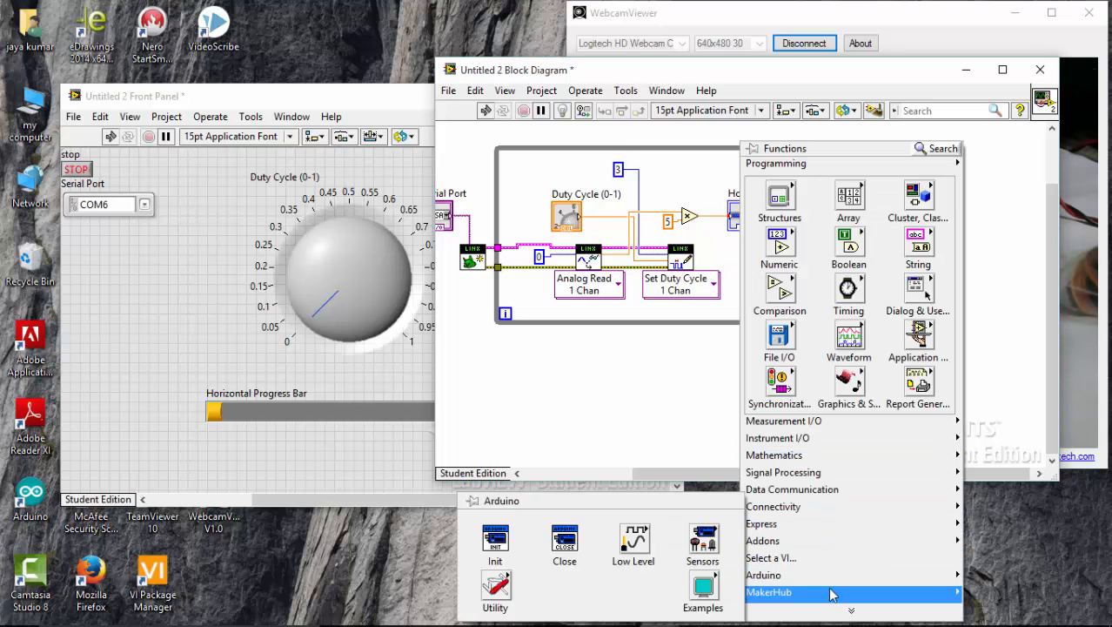
pyautogui.click(768, 591)
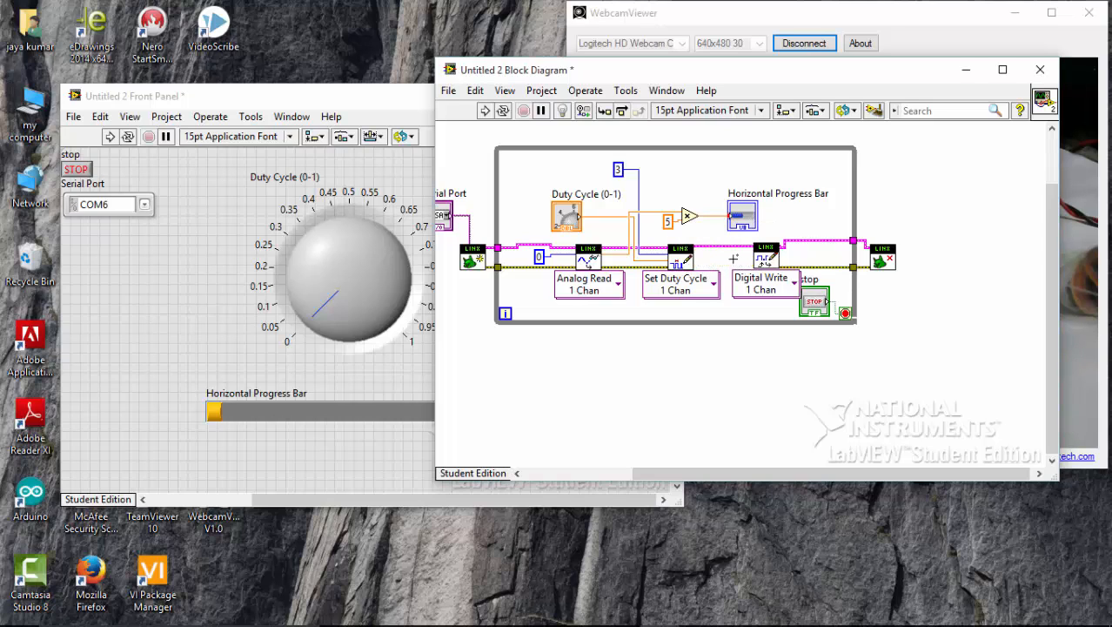
pyautogui.rightClick(764, 261)
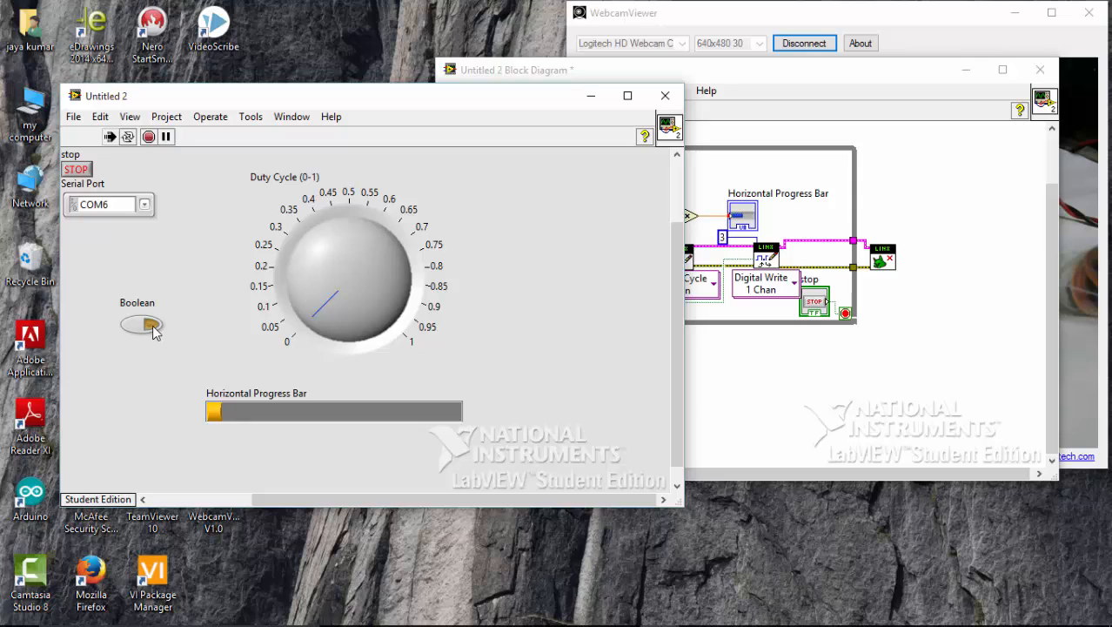
pyautogui.click(141, 325)
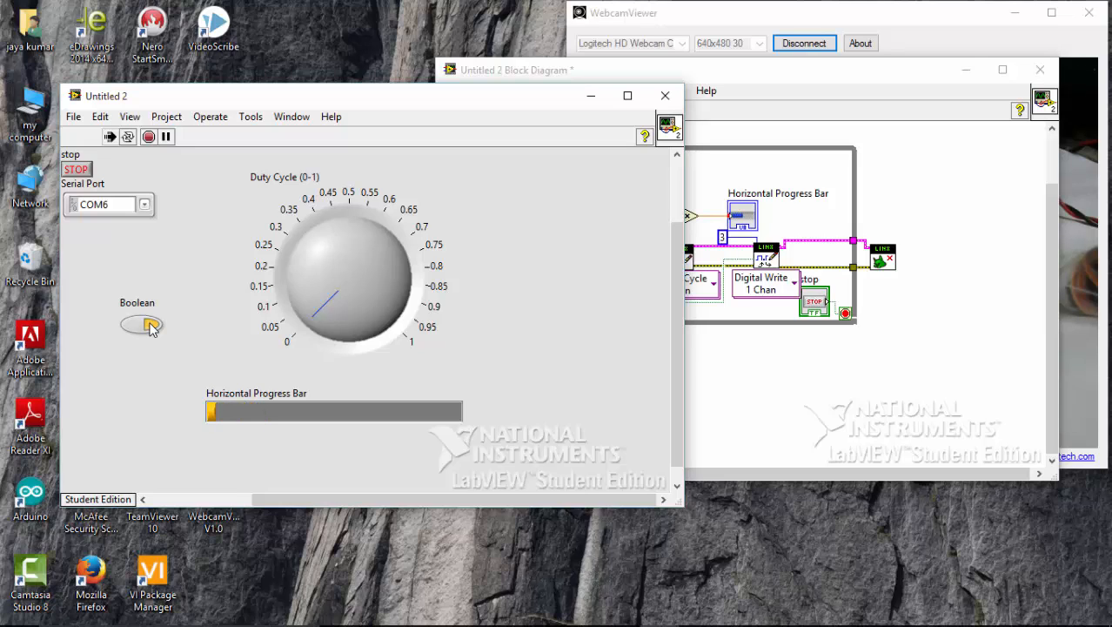
pyautogui.click(141, 324)
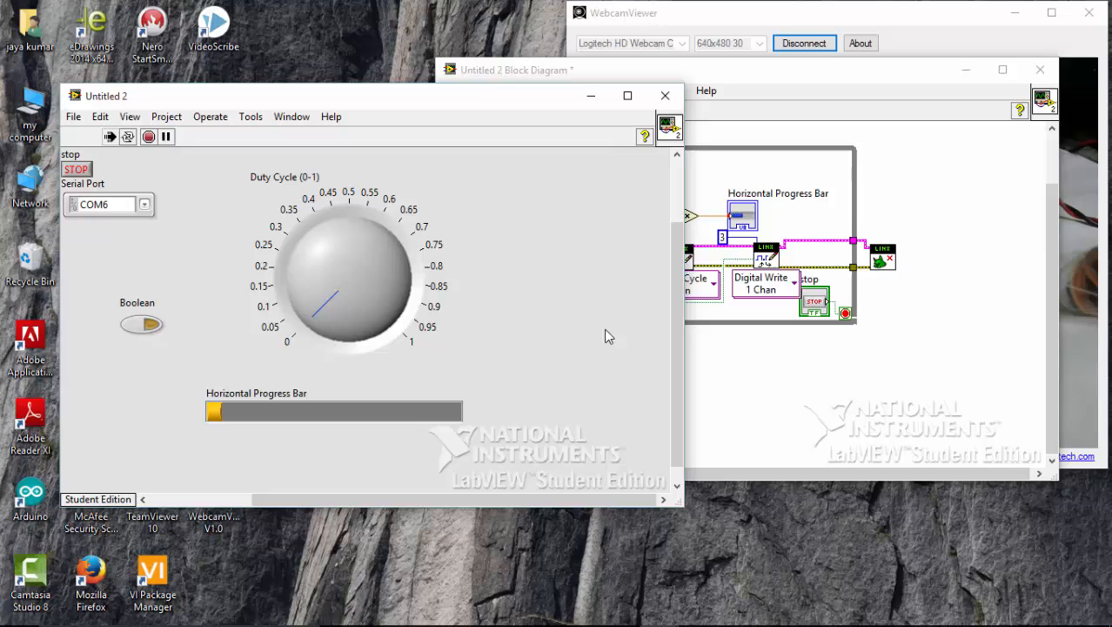